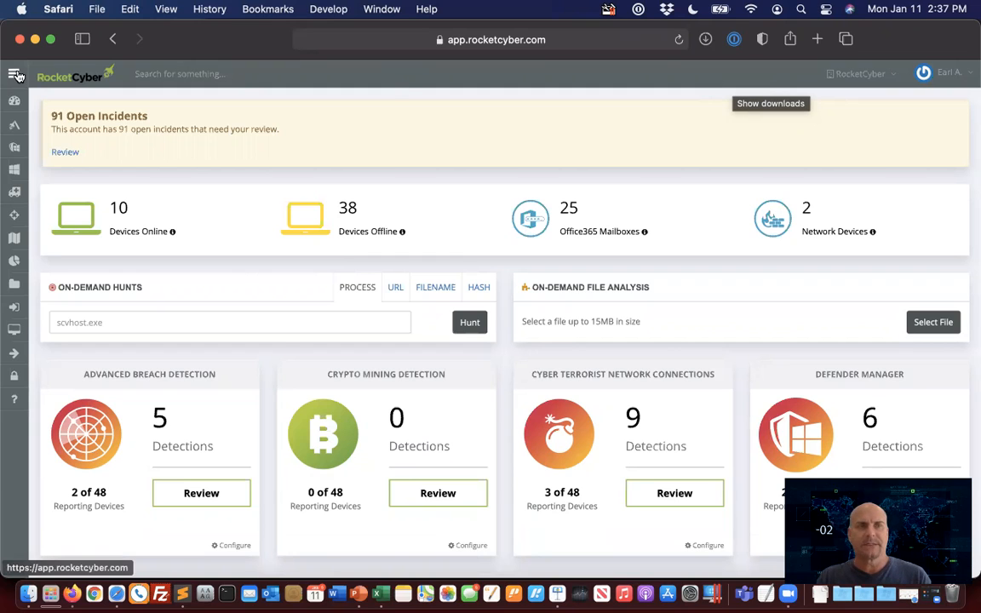
Step: Expand the side navigation and go to Integrations, landing on the PSA connector forms
click(15, 76)
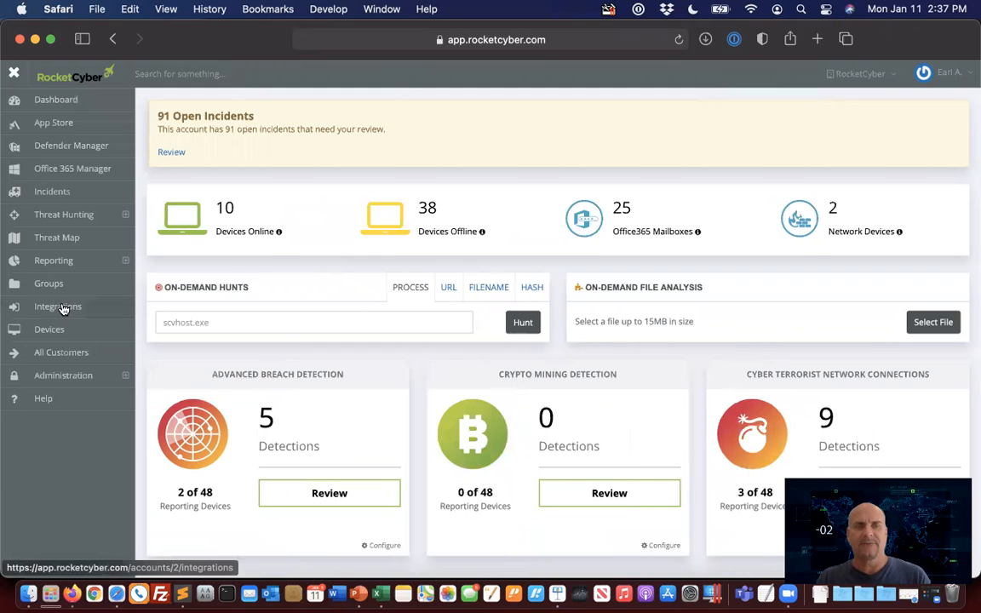
click(58, 307)
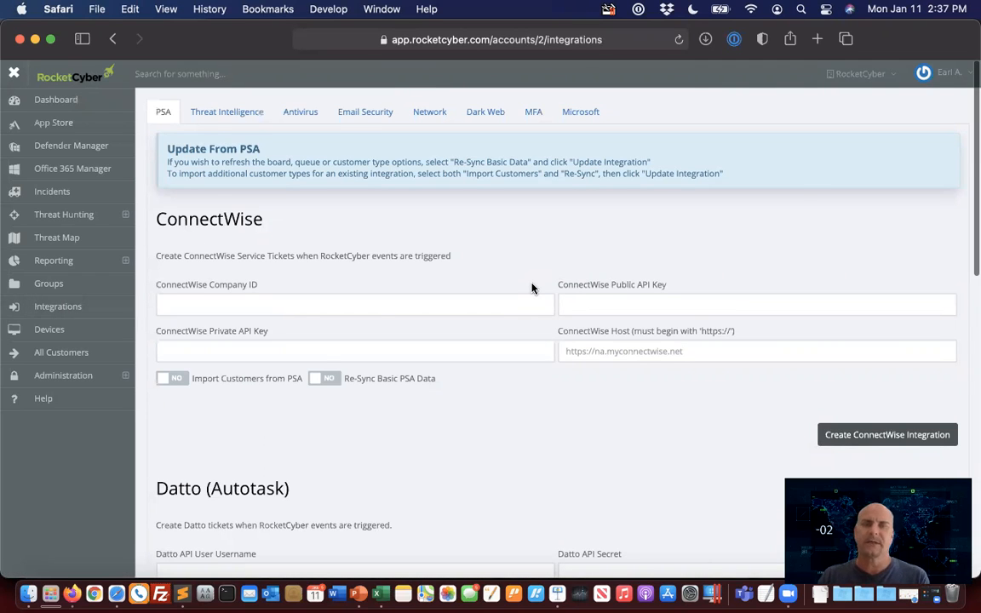
scroll(down, 3)
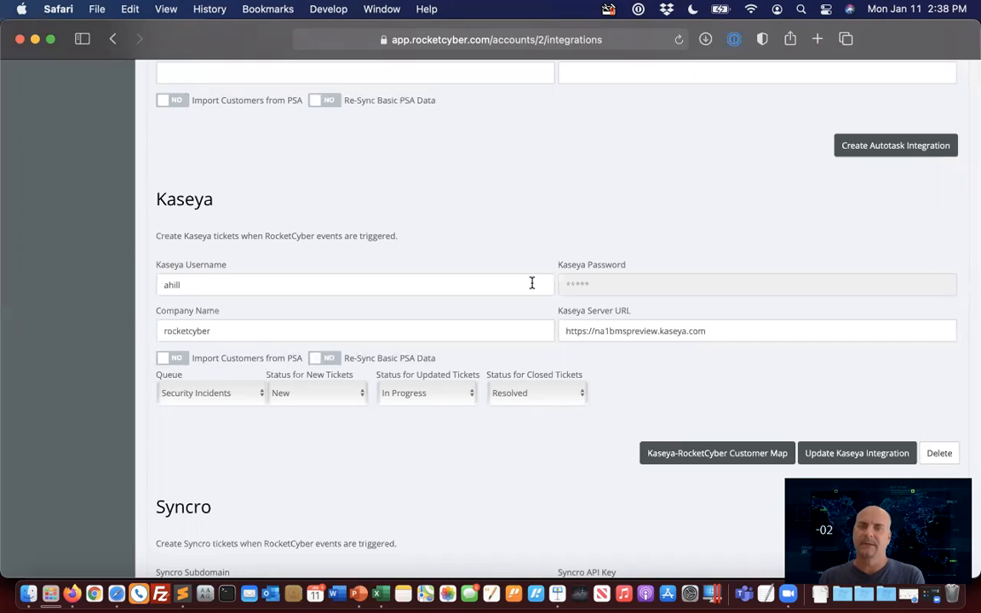
mouse_move(301, 341)
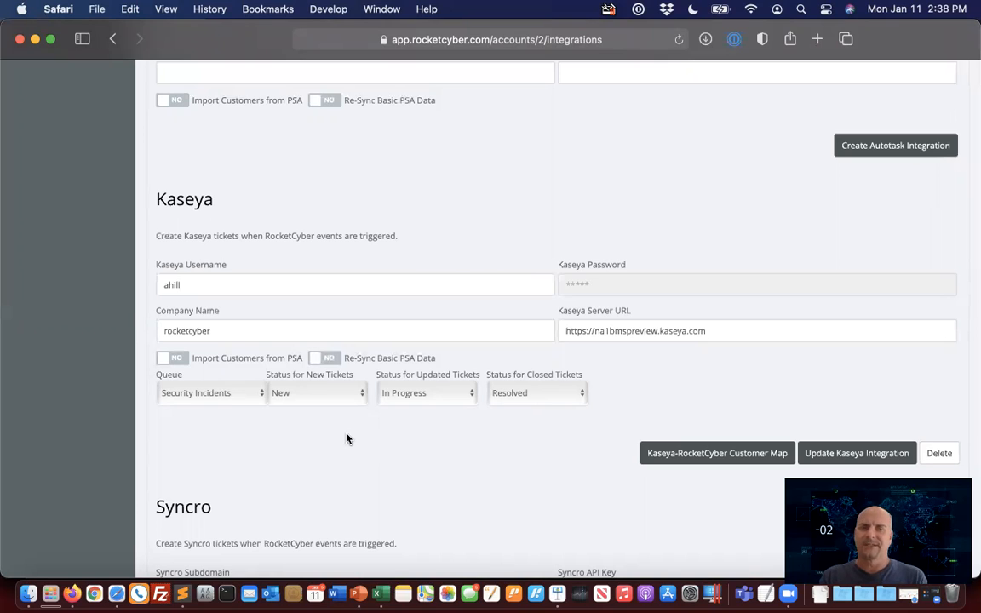
mouse_move(180, 401)
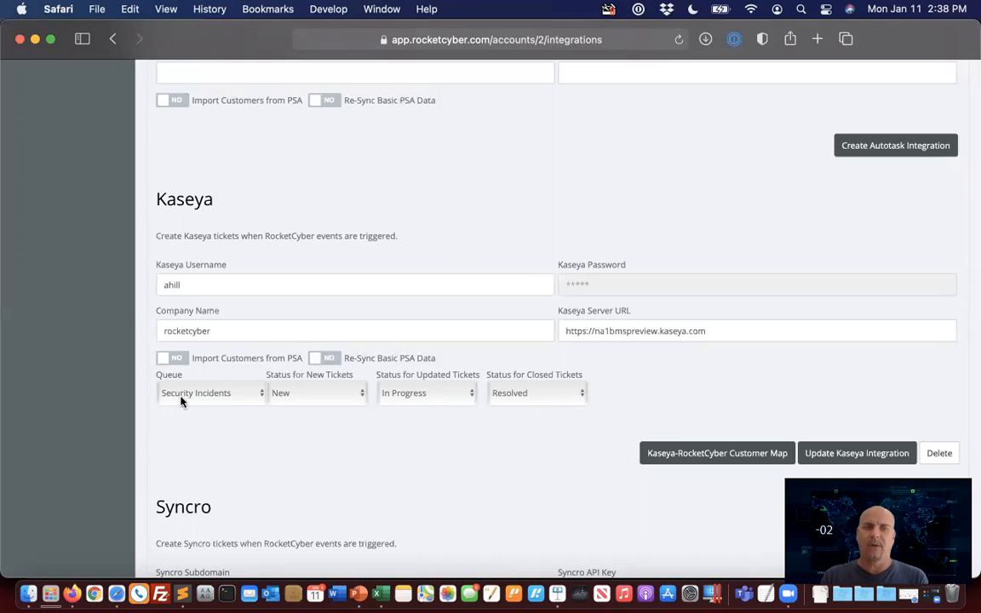
mouse_move(223, 406)
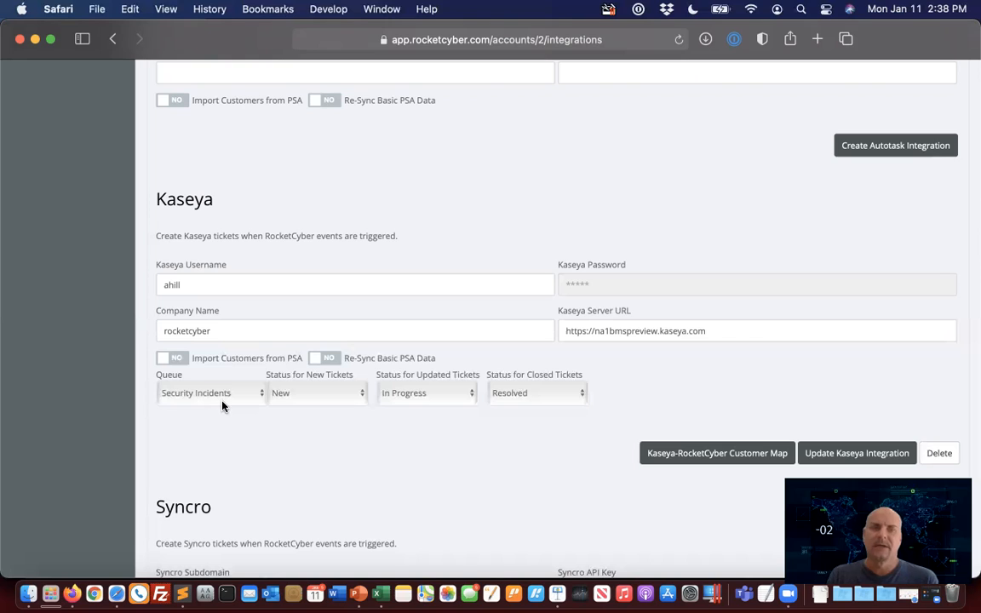
mouse_move(192, 370)
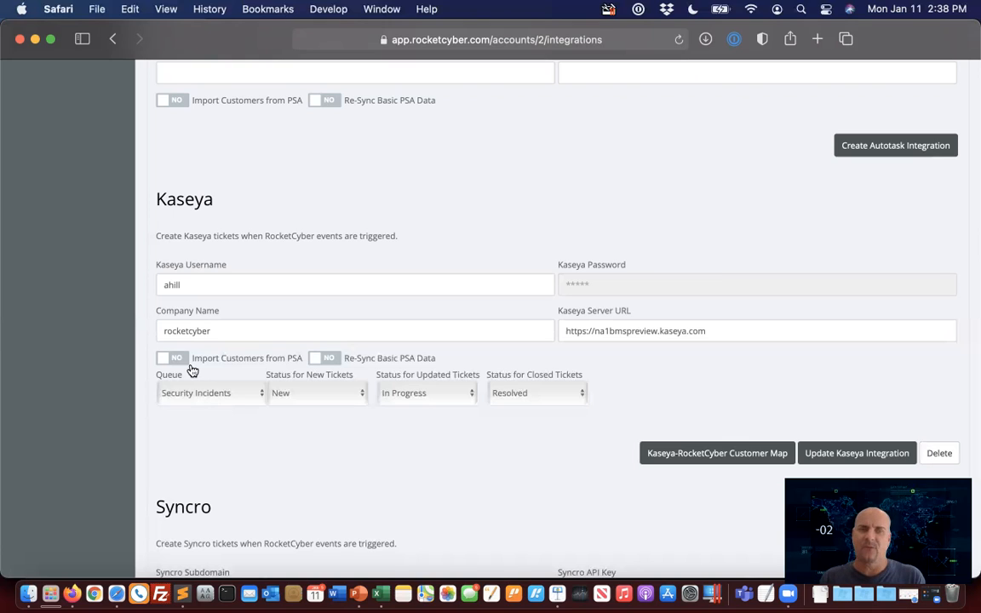
mouse_move(379, 298)
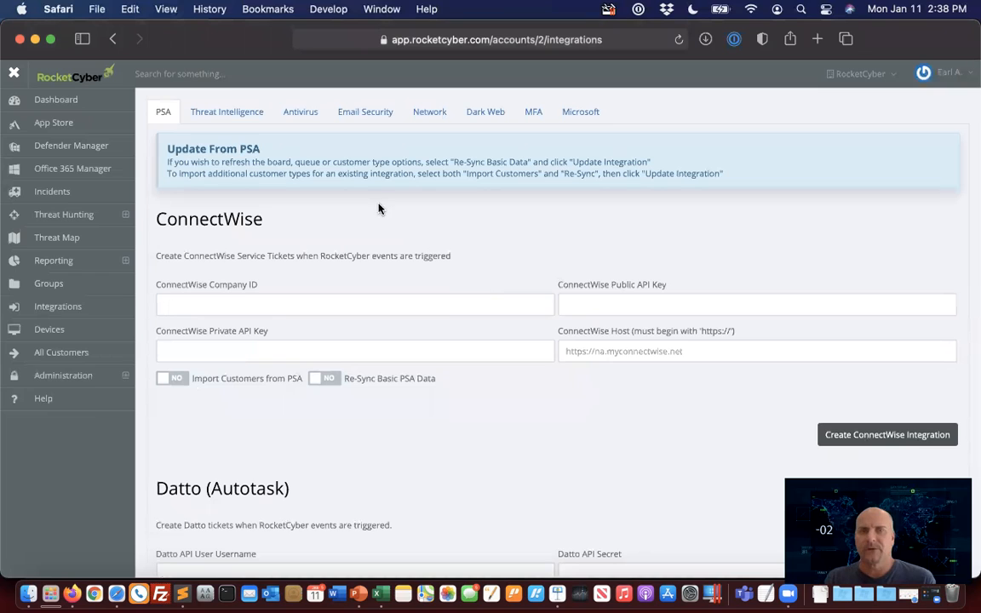
mouse_move(559, 137)
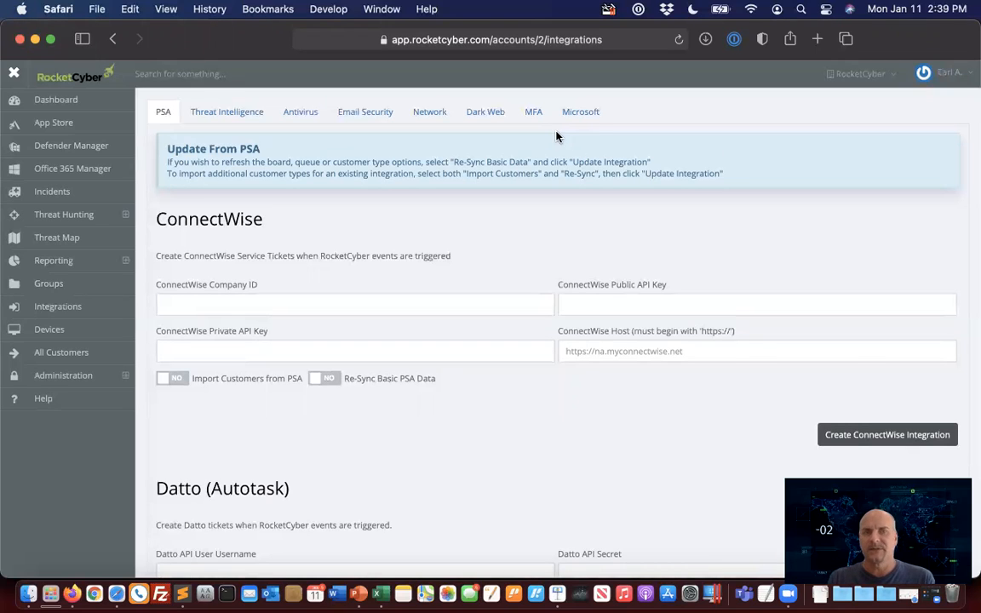
mouse_move(365, 111)
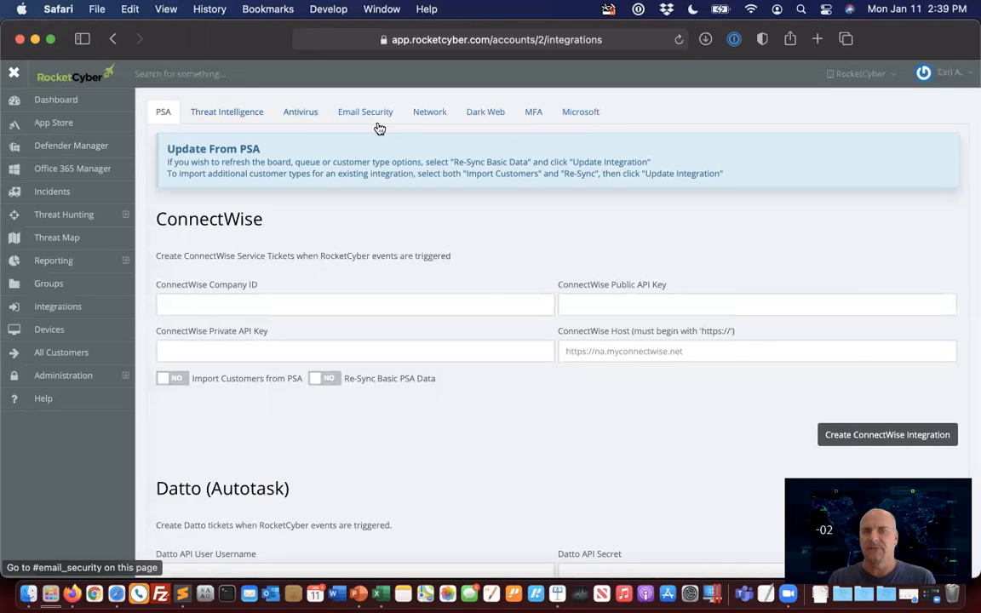
Step: Show the Threat Intelligence integrations with the AlienVault and VirusTotal API keys
click(227, 112)
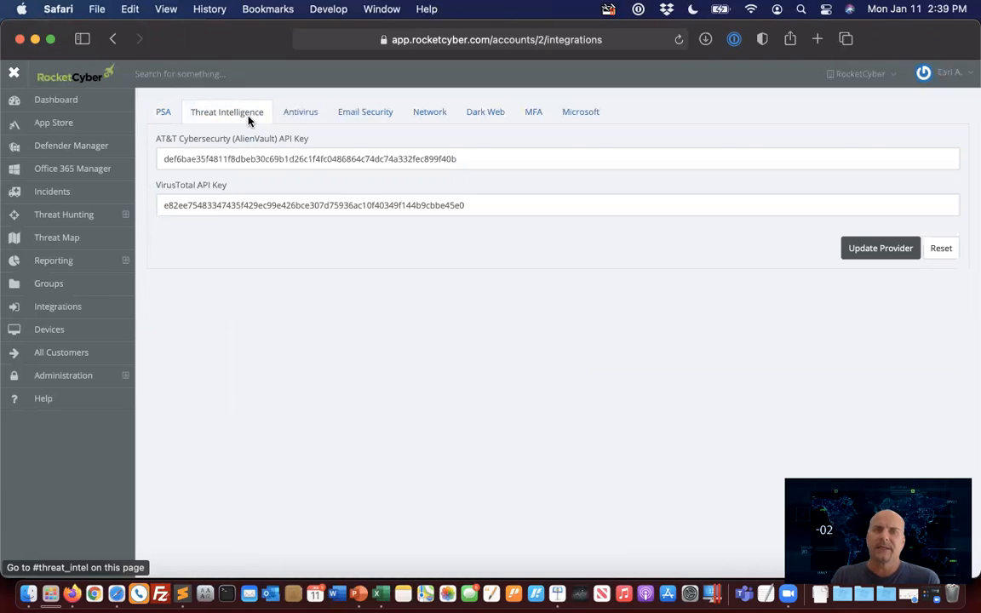
mouse_move(289, 169)
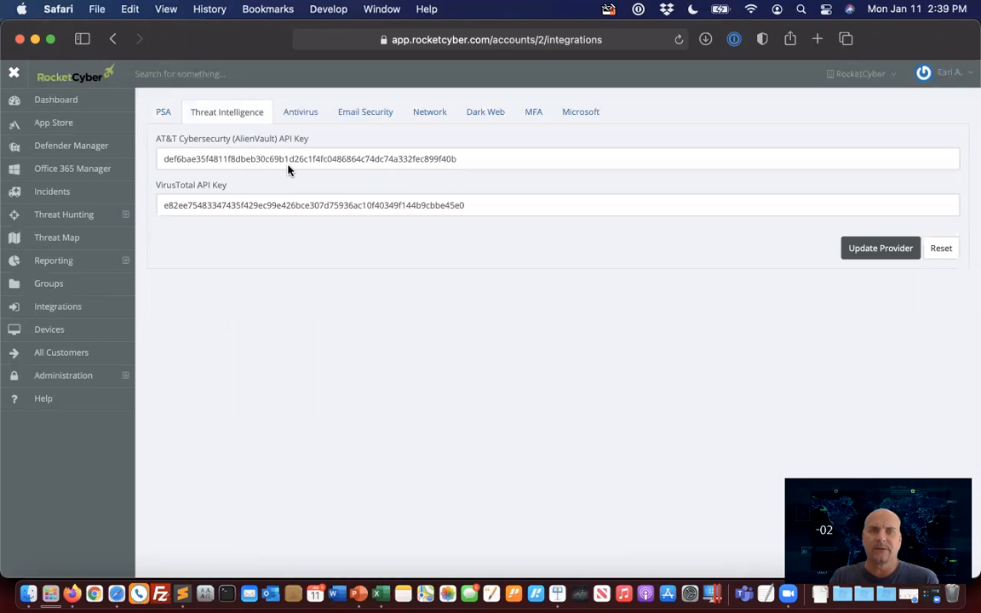
mouse_move(300, 112)
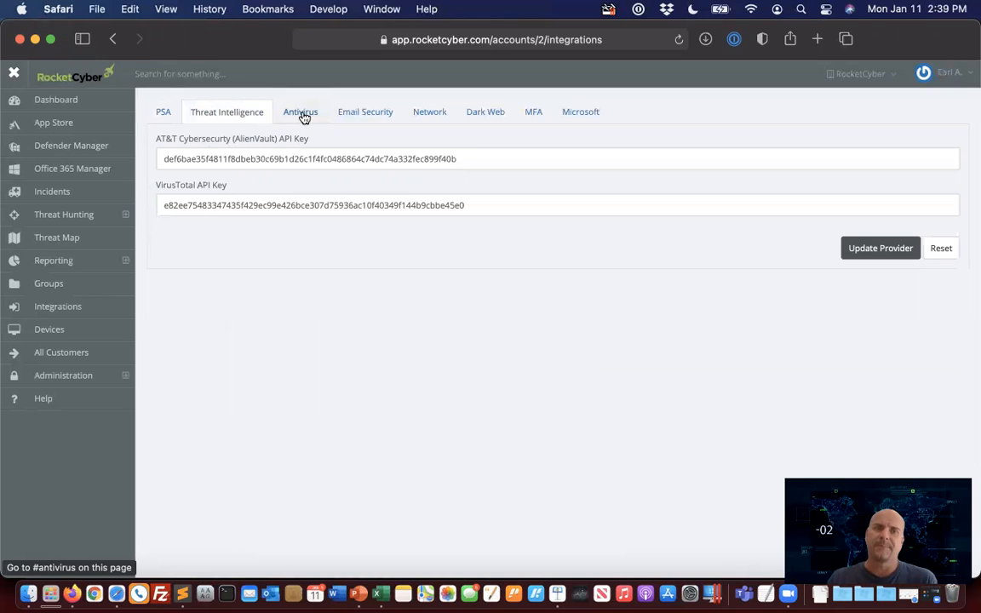
Step: View the Antivirus integrations' Deep Instinct token and browse the customer account list
click(300, 112)
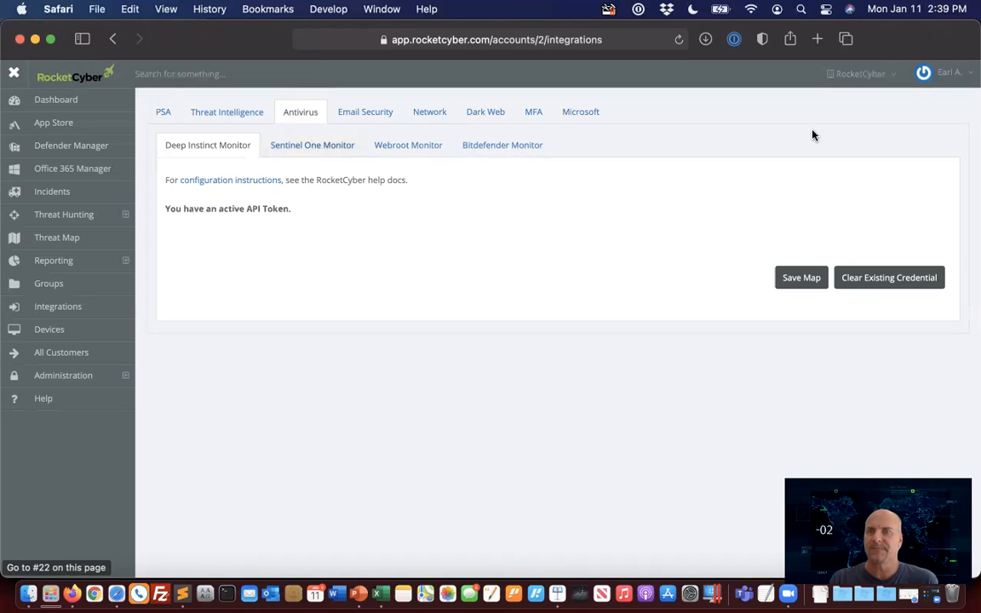
click(859, 73)
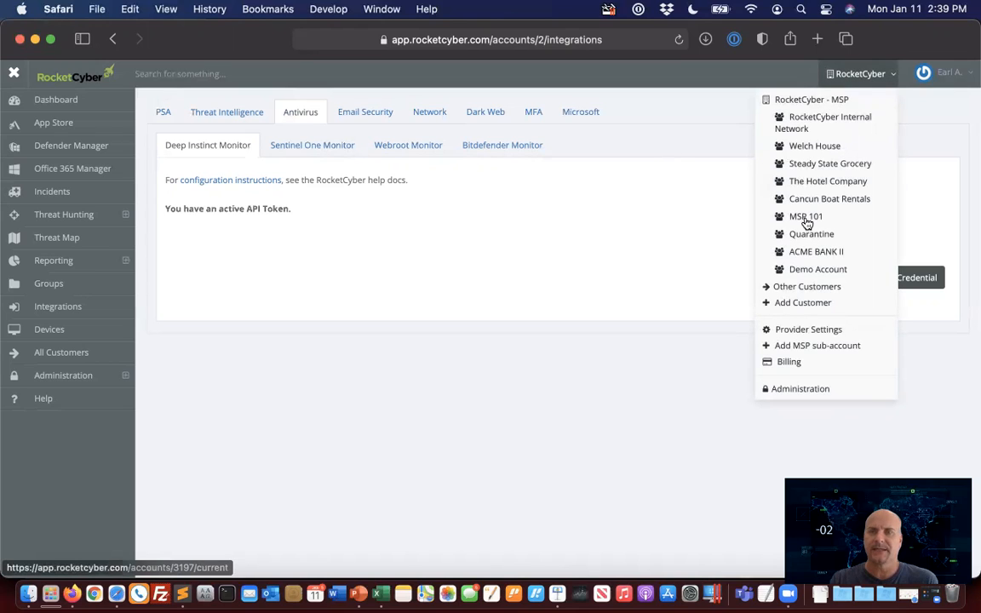
mouse_move(676, 165)
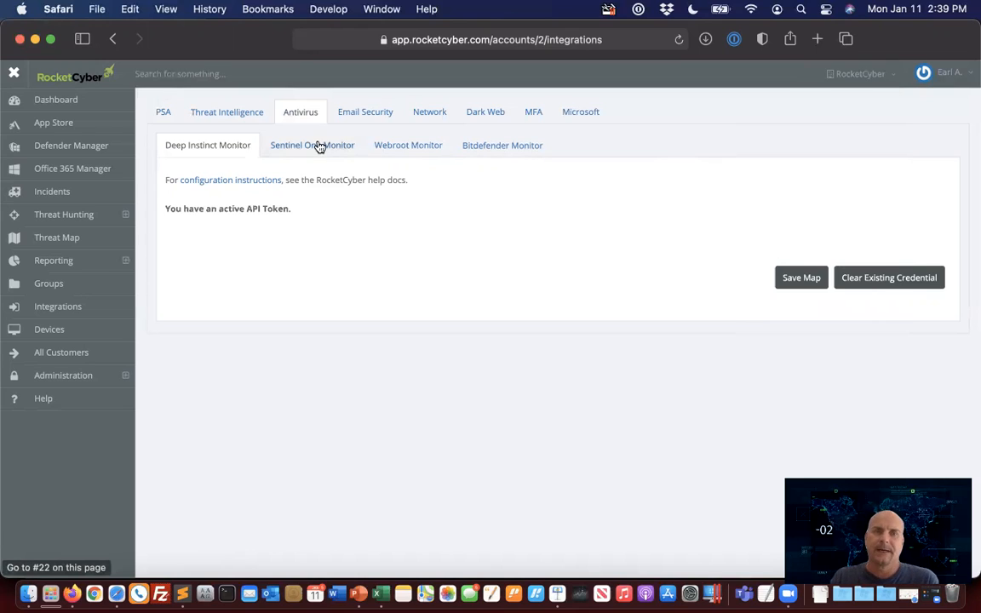
Step: Open the SentinelOne monitor and its Configure Customer Mapping page
click(311, 145)
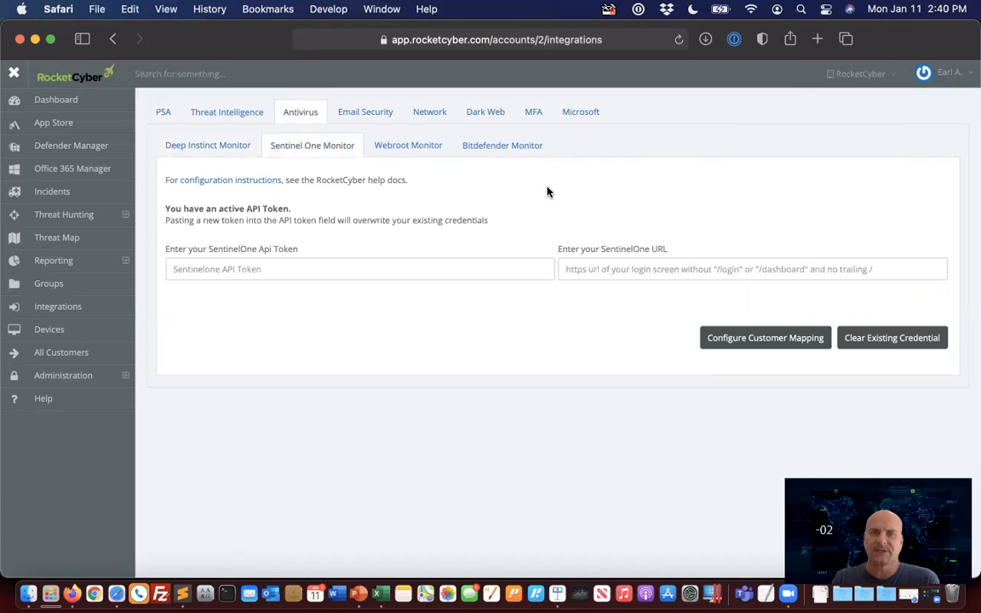
mouse_move(285, 247)
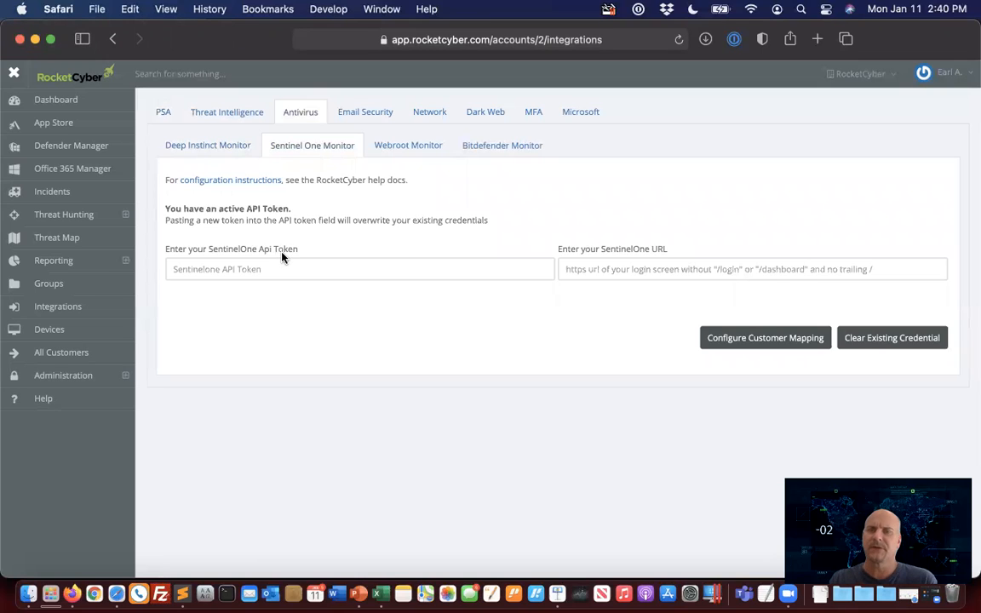
mouse_move(594, 295)
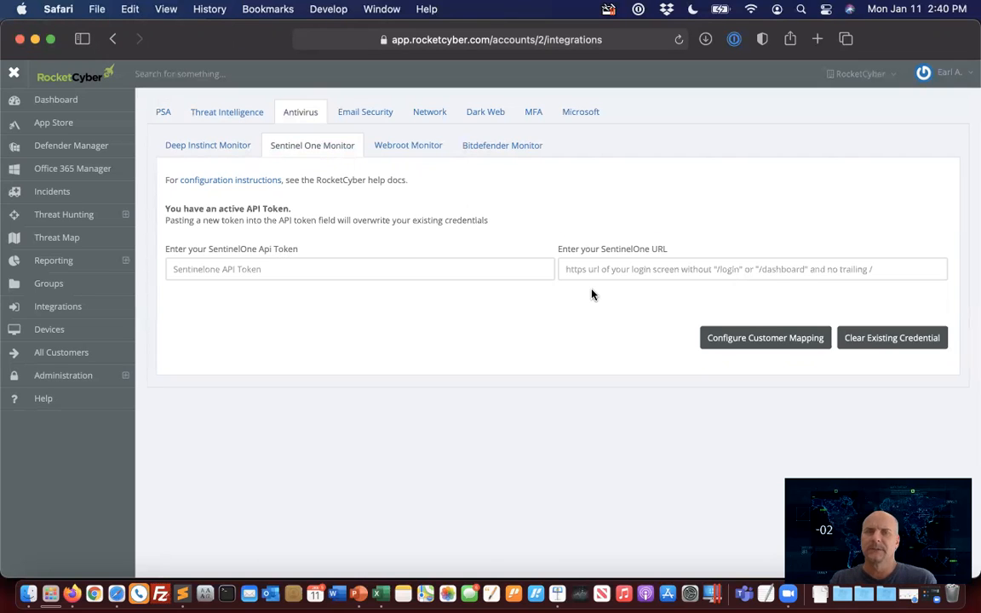
mouse_move(597, 303)
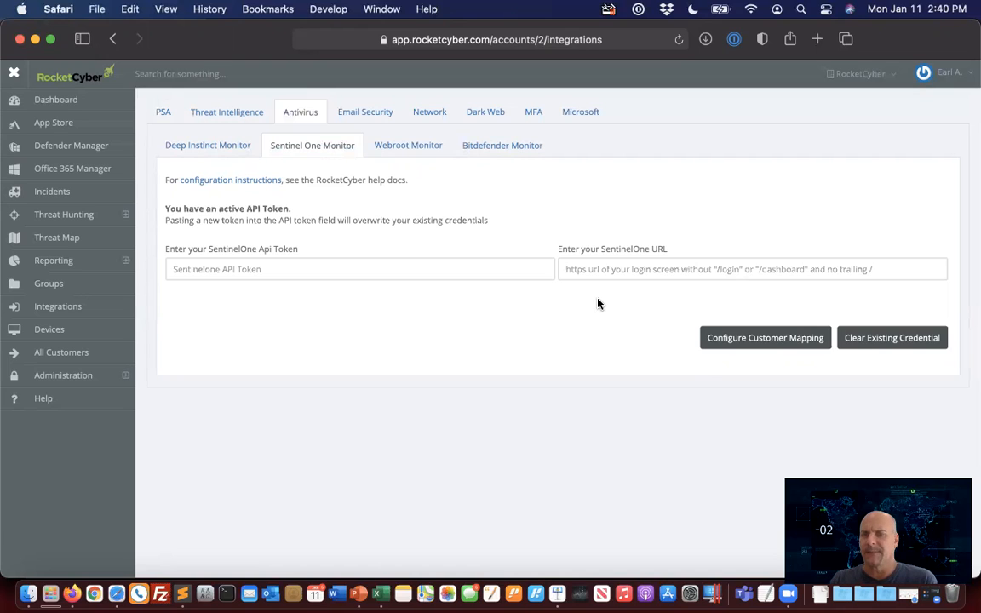
mouse_move(748, 332)
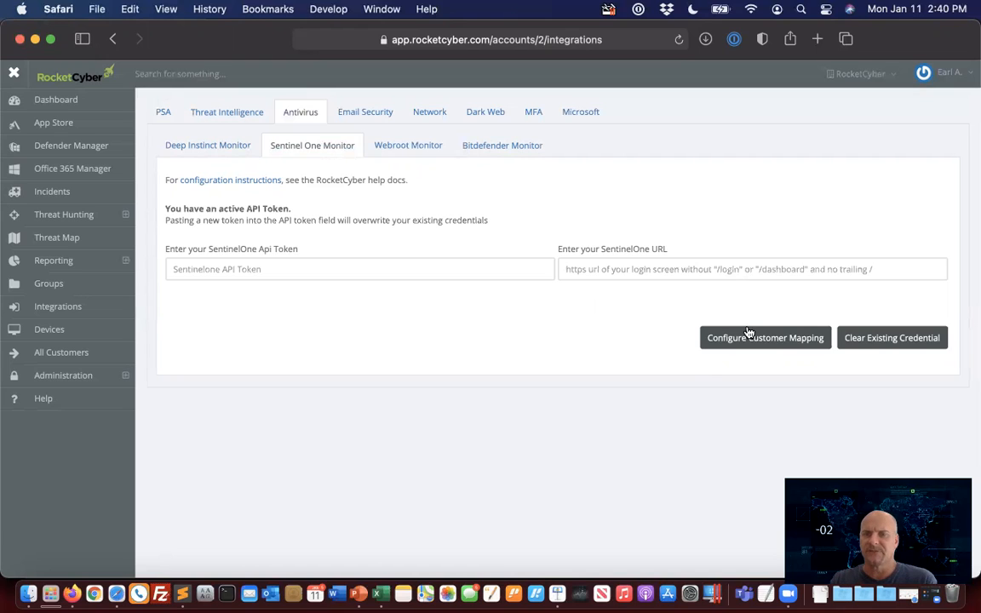
click(765, 337)
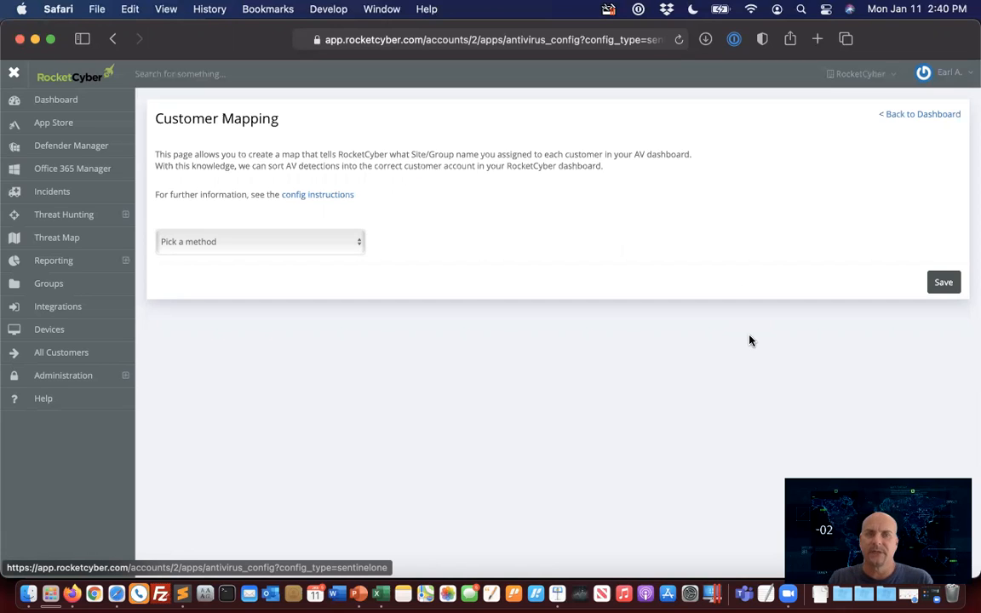
Step: Map SentinelOne detections by 'Route Detections to Customers Using AV Site IDs', then return to Integrations
click(260, 241)
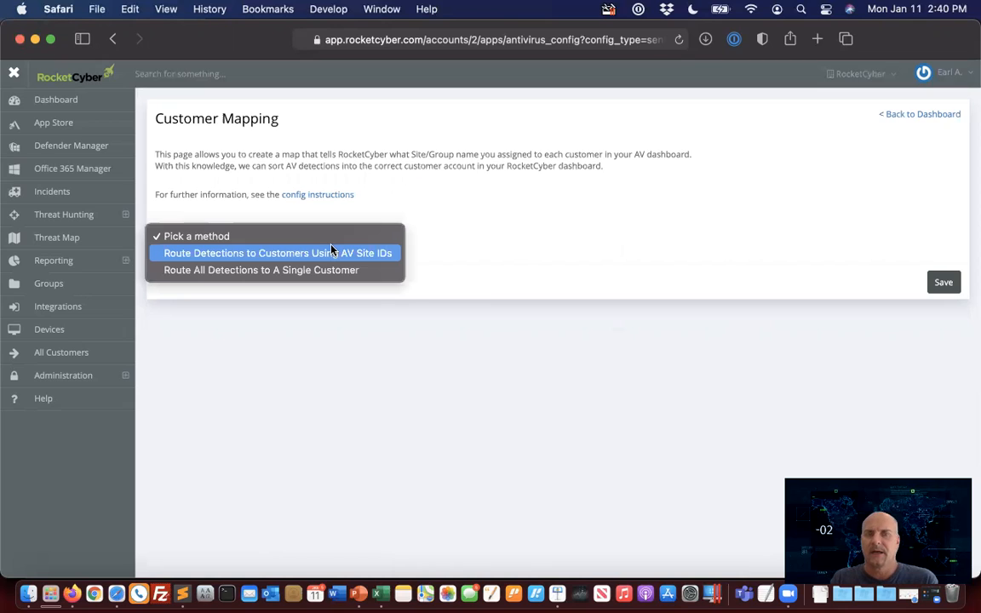
mouse_move(288, 255)
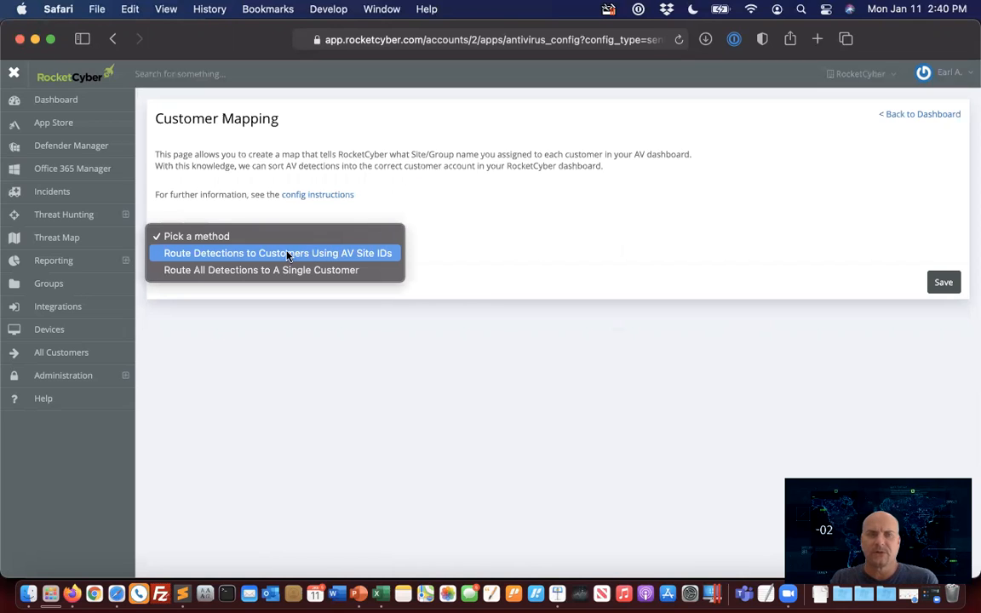
click(278, 253)
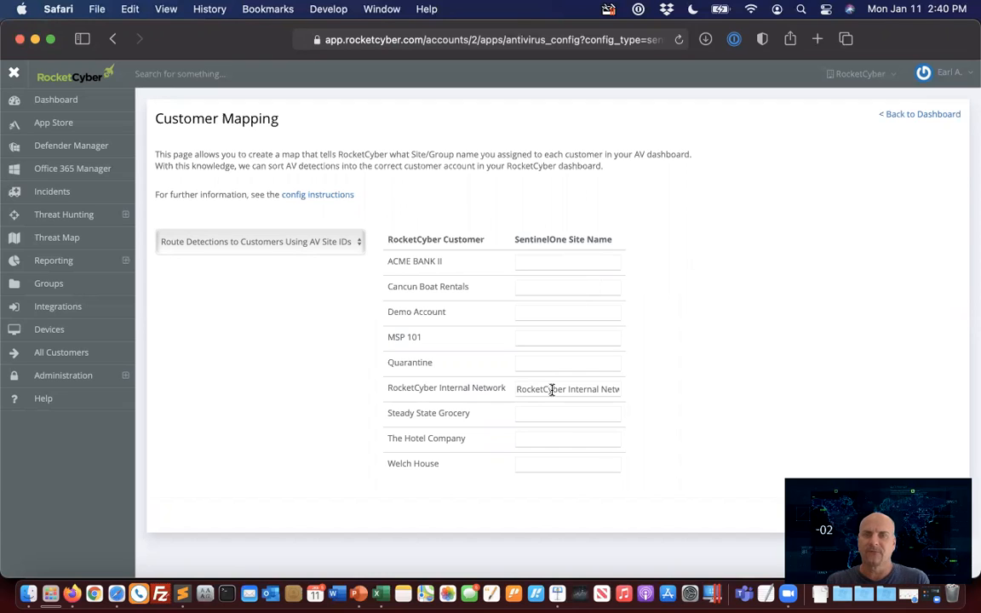
mouse_move(115, 356)
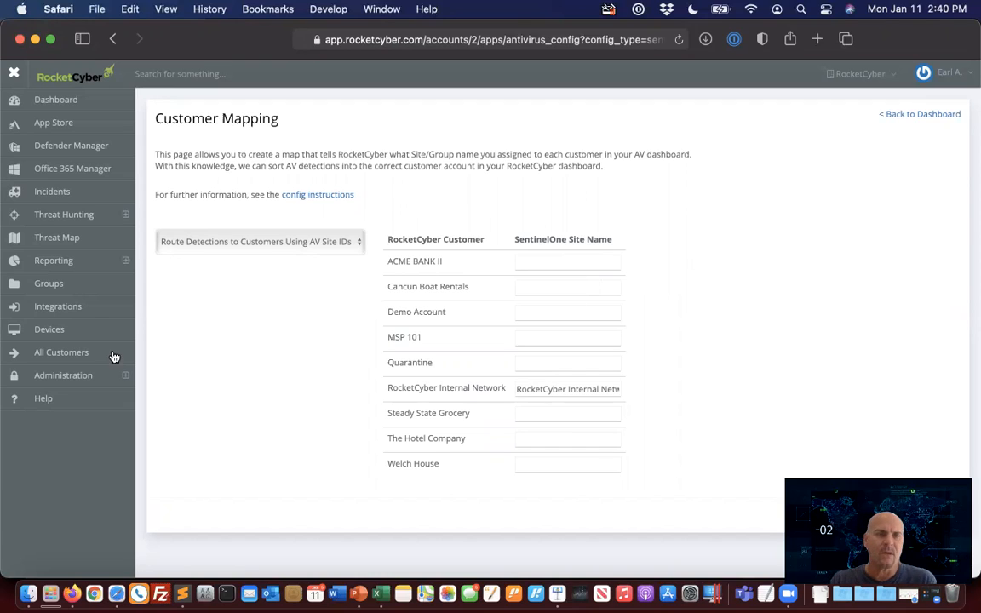
click(57, 306)
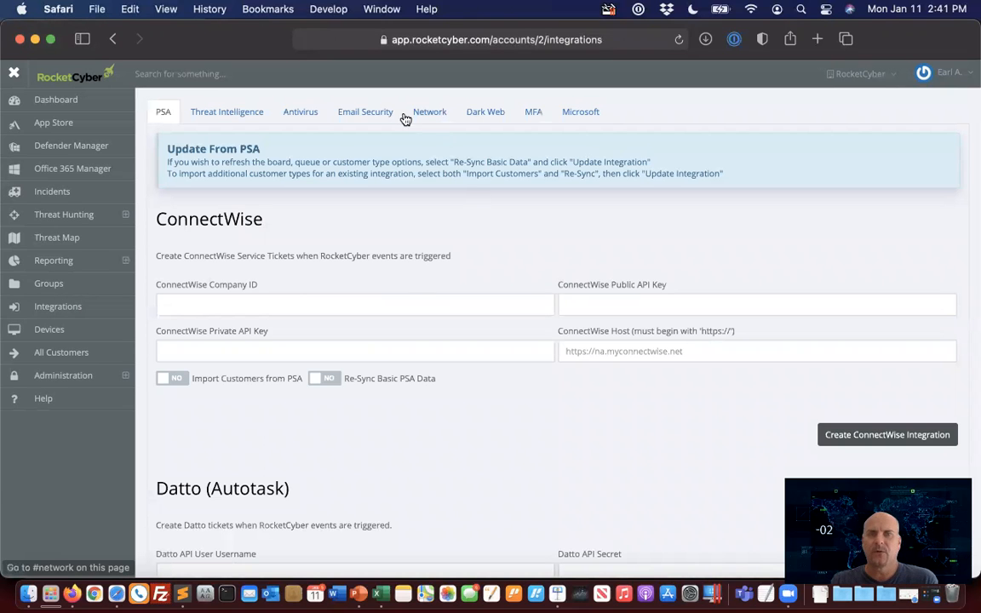
click(366, 112)
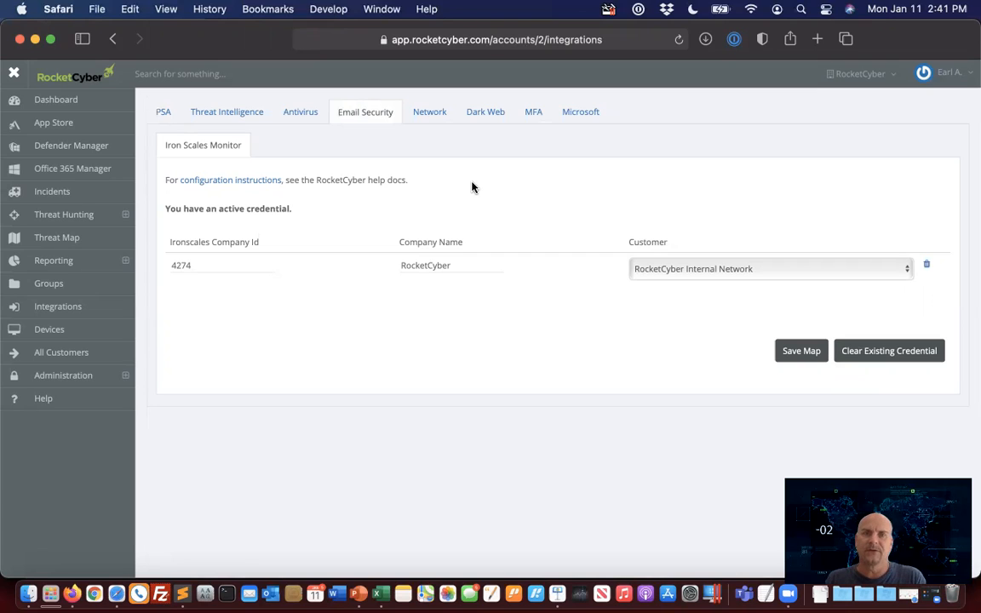
mouse_move(549, 147)
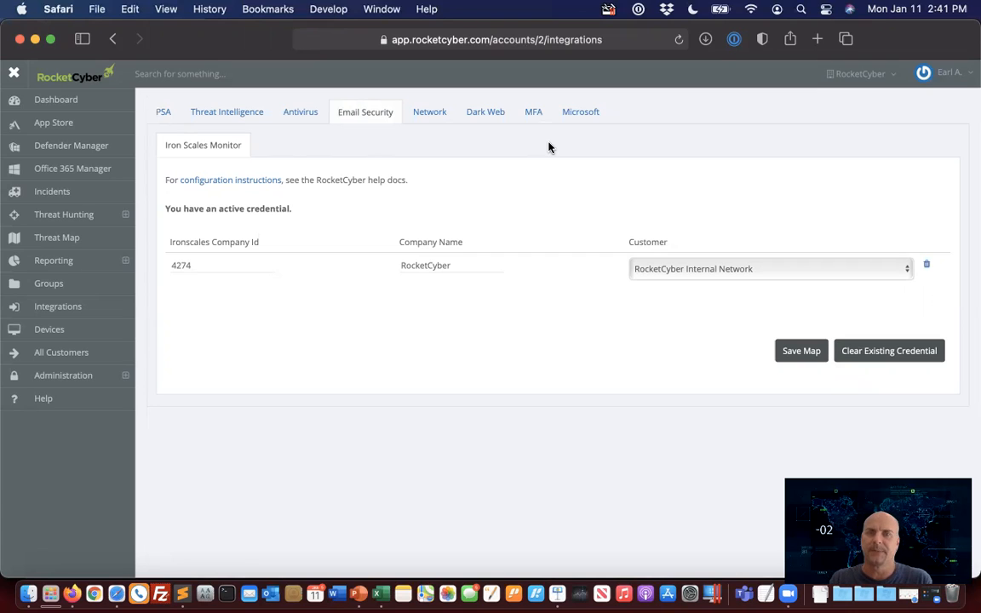
mouse_move(647, 313)
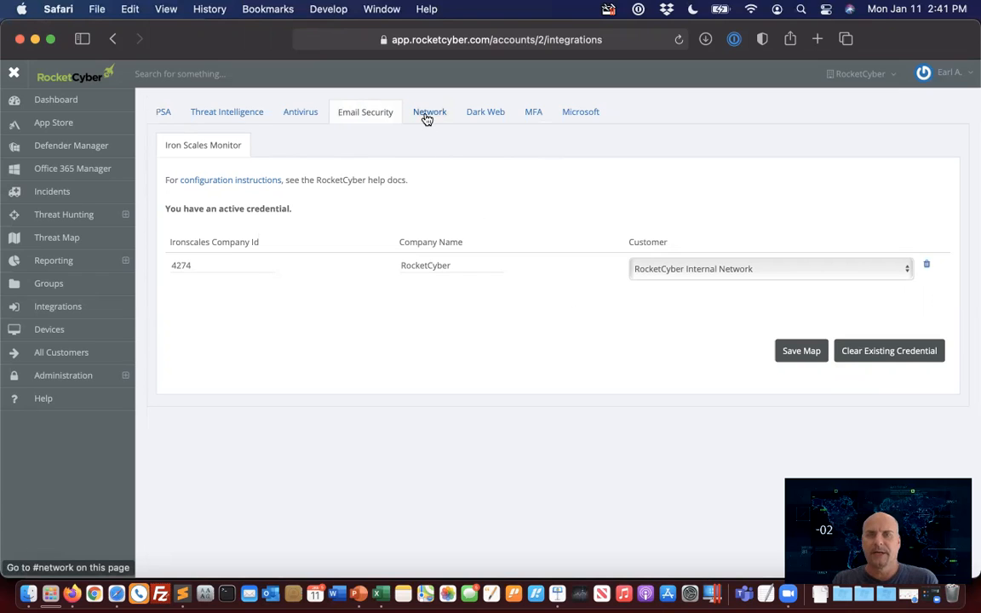
Step: Show the Network integrations with the DNS Filter monitor's active credential
click(429, 112)
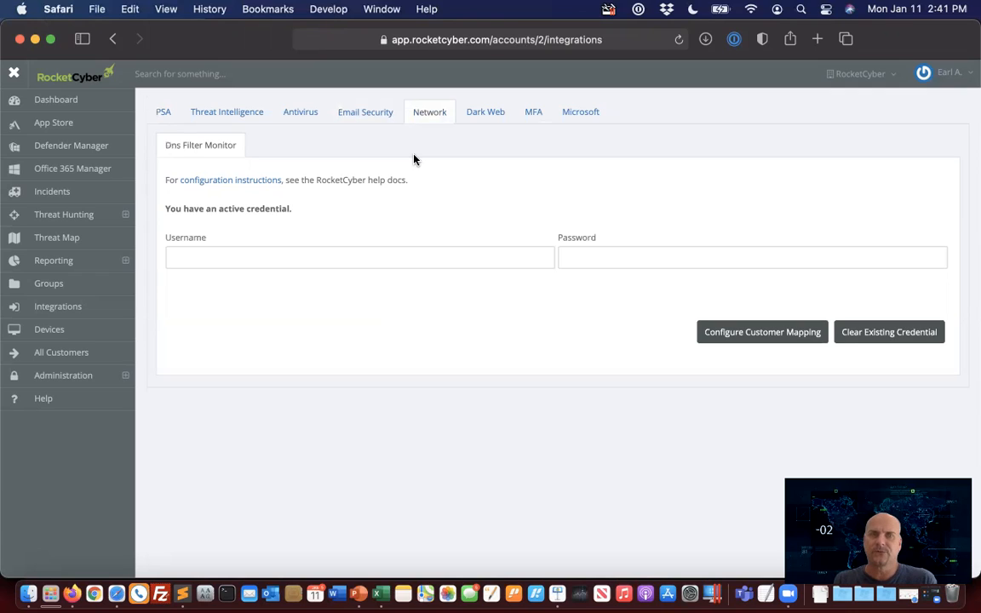
mouse_move(262, 145)
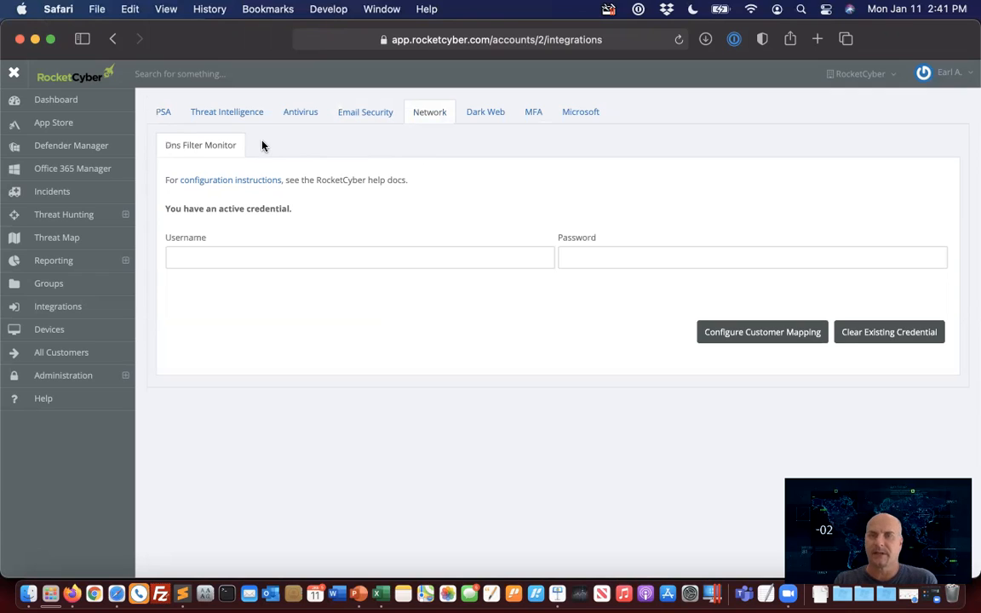
mouse_move(270, 148)
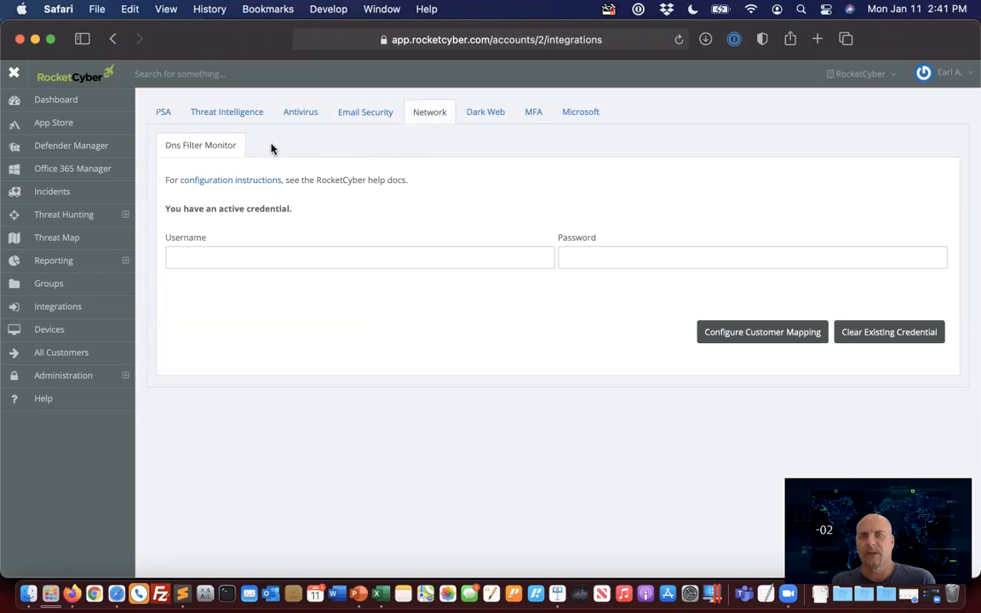
mouse_move(507, 160)
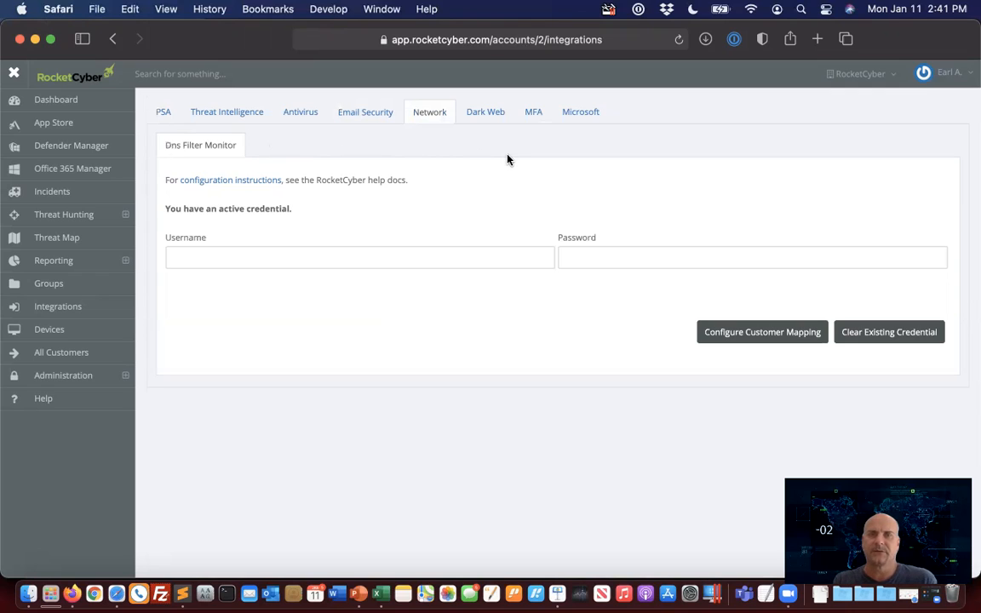
mouse_move(485, 112)
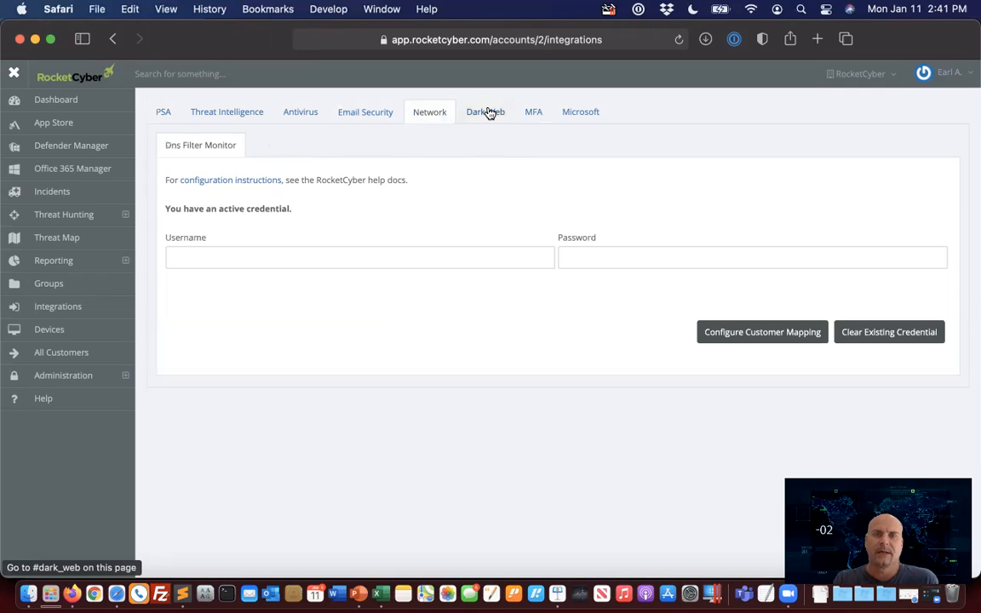
Step: Show the Dark Web Pwnd Monitor API token and per-customer email and domain fields
click(485, 112)
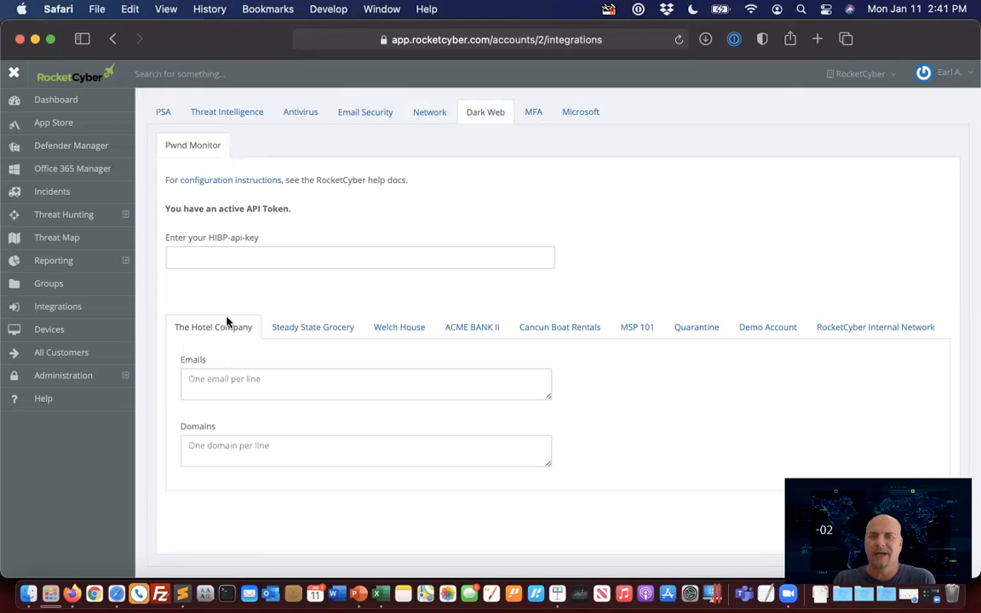
mouse_move(496, 366)
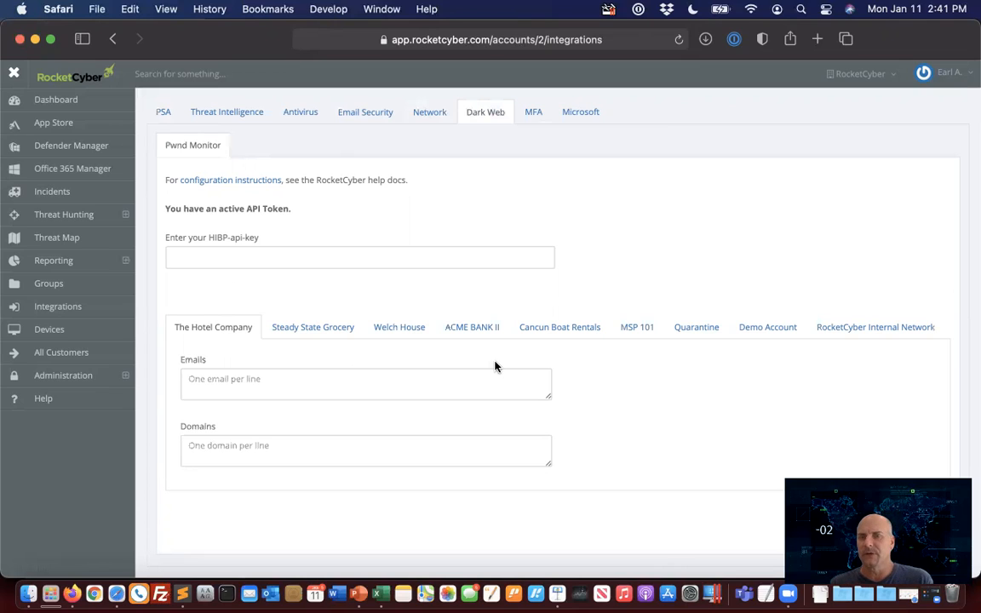
mouse_move(458, 340)
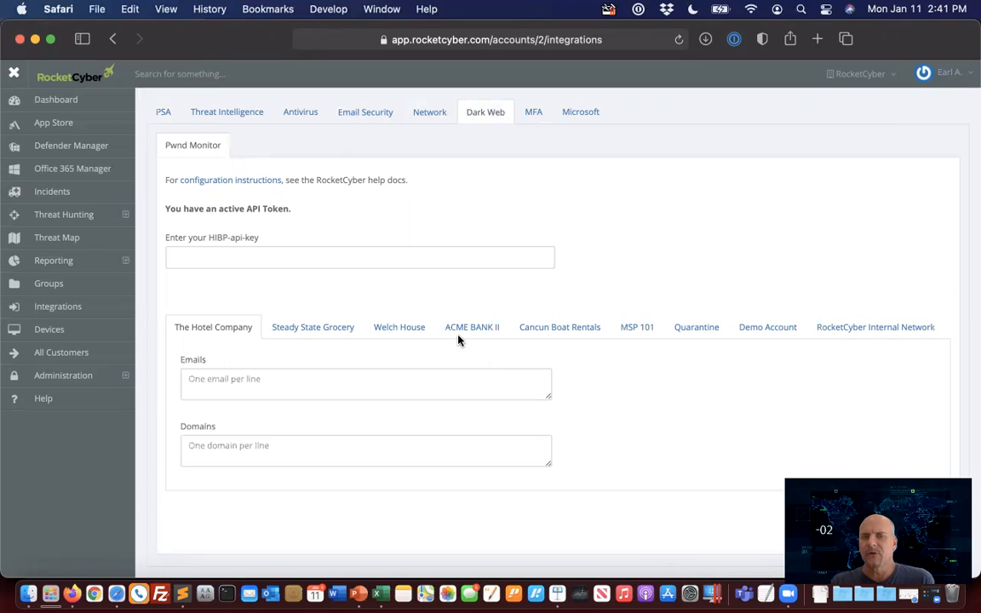
mouse_move(455, 400)
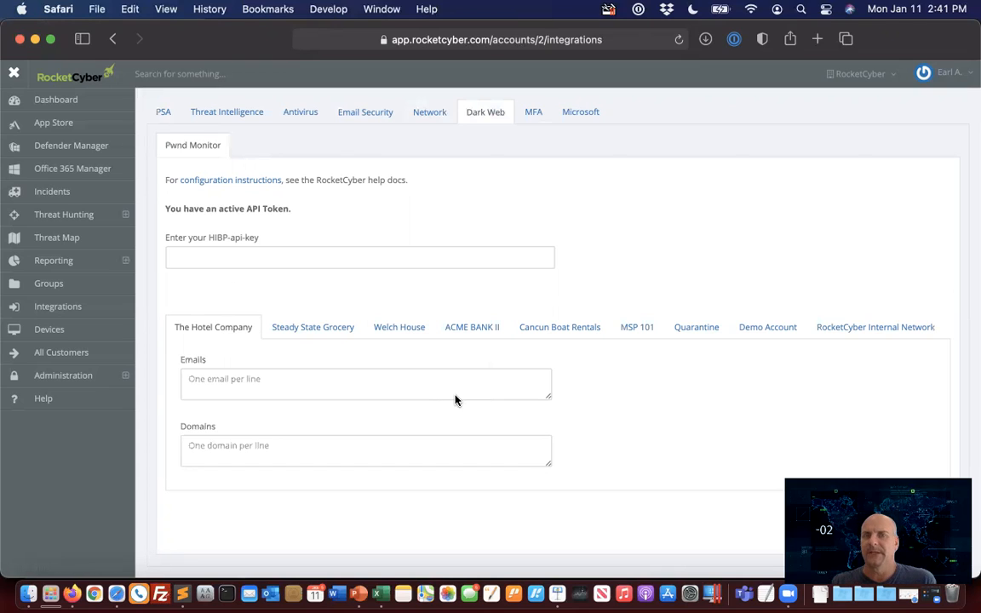
click(580, 111)
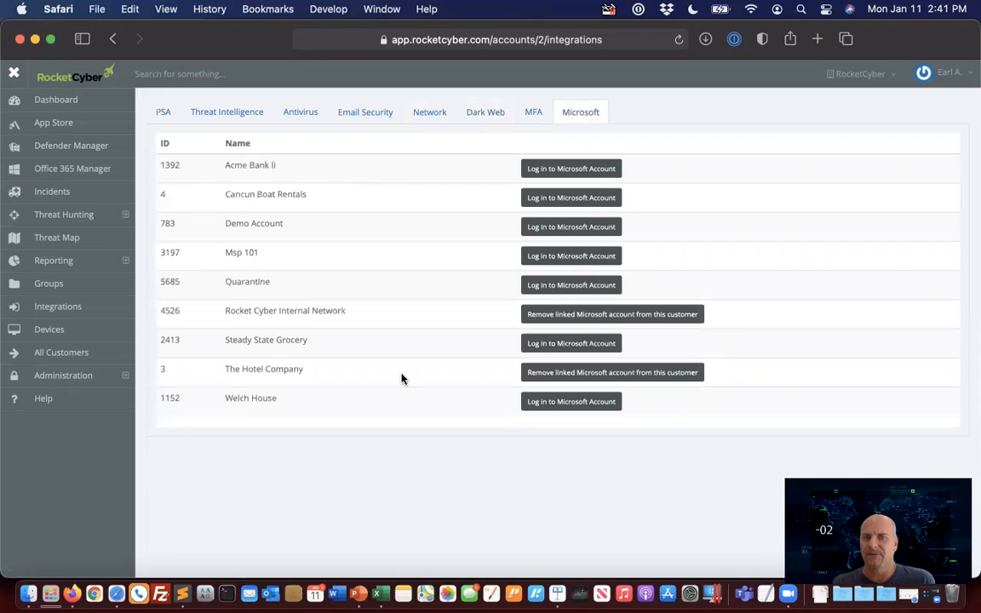
mouse_move(386, 178)
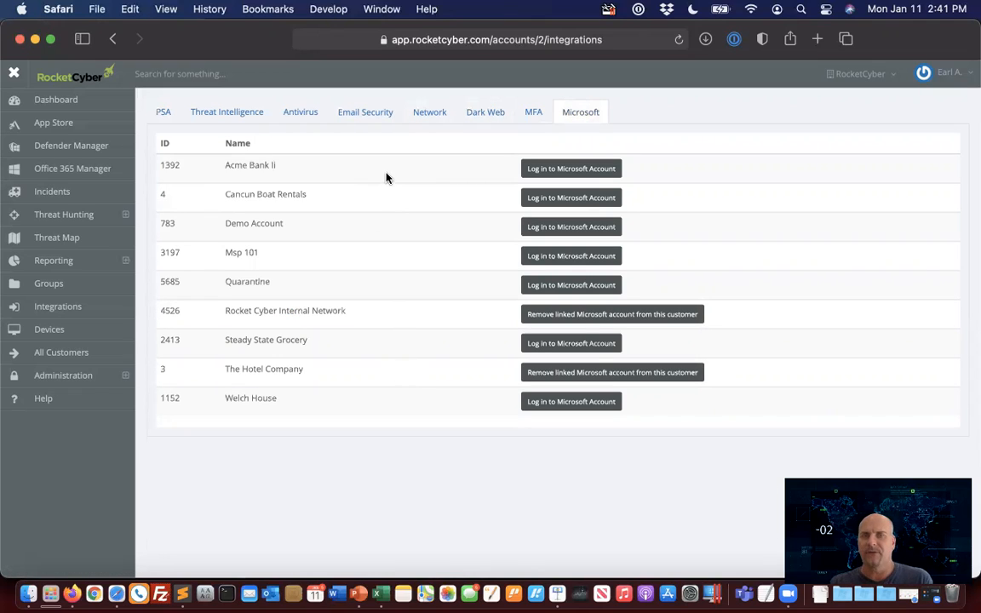
mouse_move(416, 381)
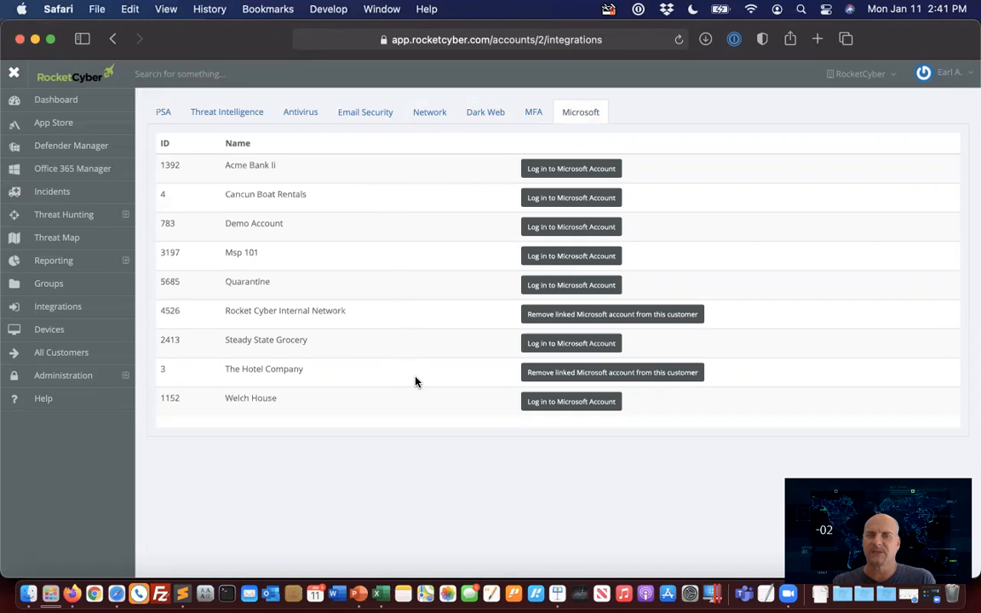
mouse_move(485, 111)
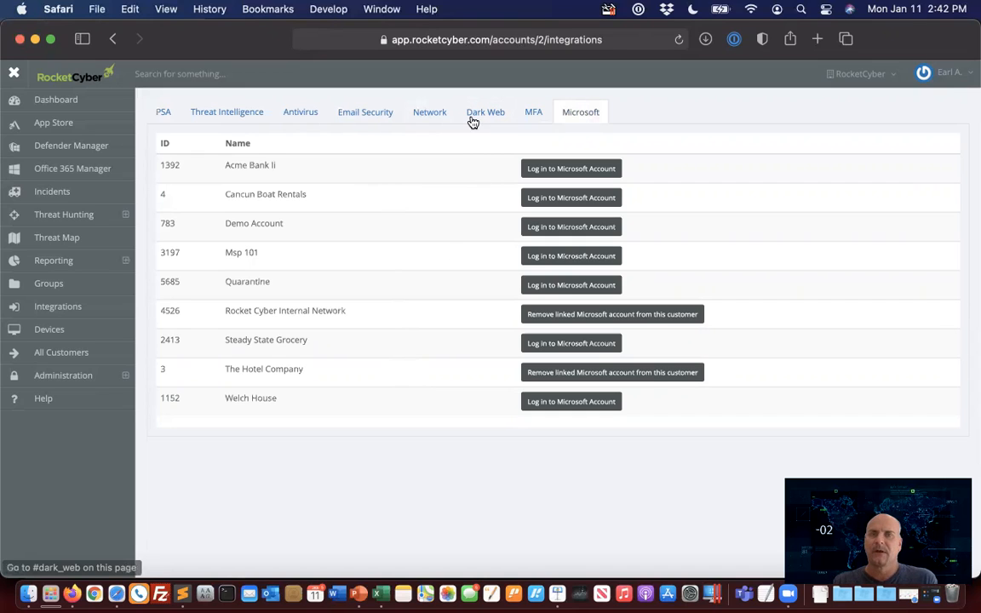
click(485, 112)
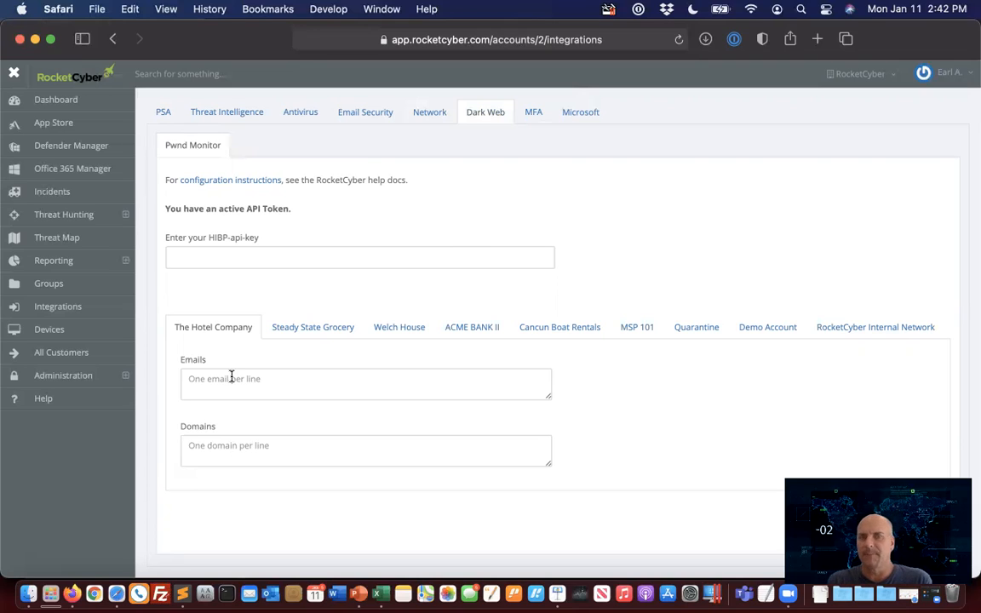
mouse_move(533, 118)
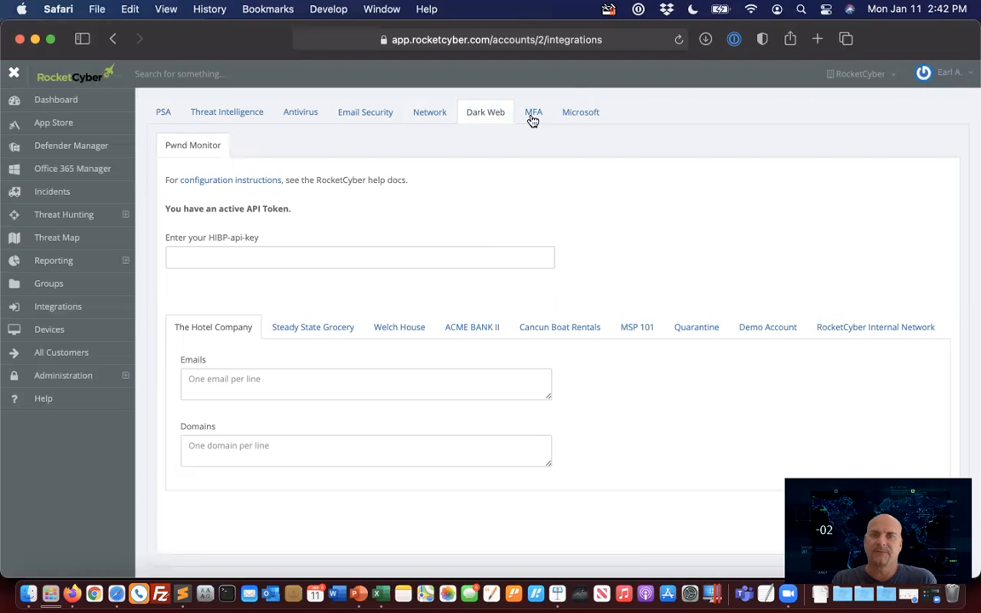
Step: Show the unconfigured Passly Monitor on the MFA integrations tab
click(533, 112)
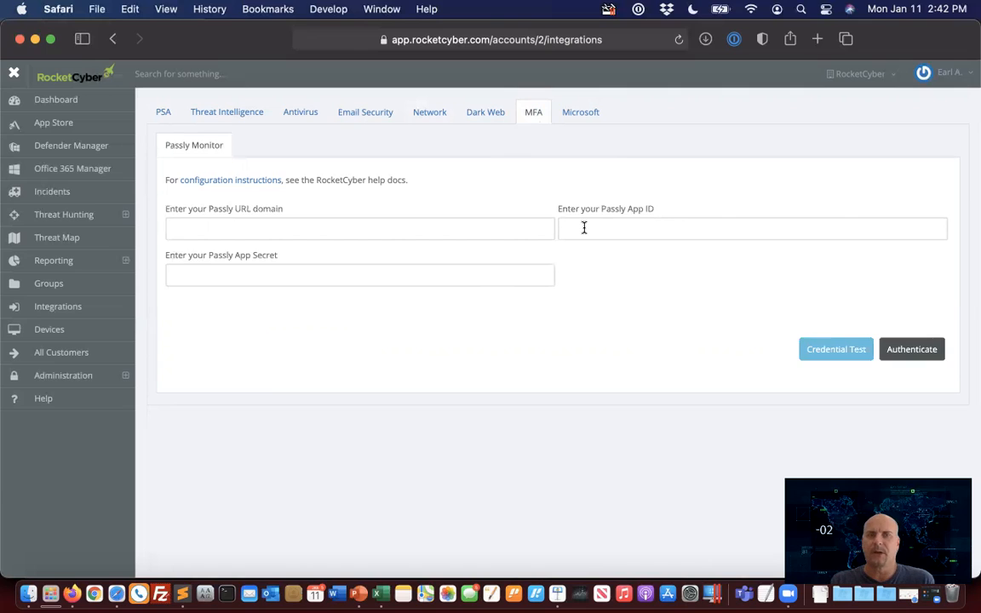
mouse_move(238, 337)
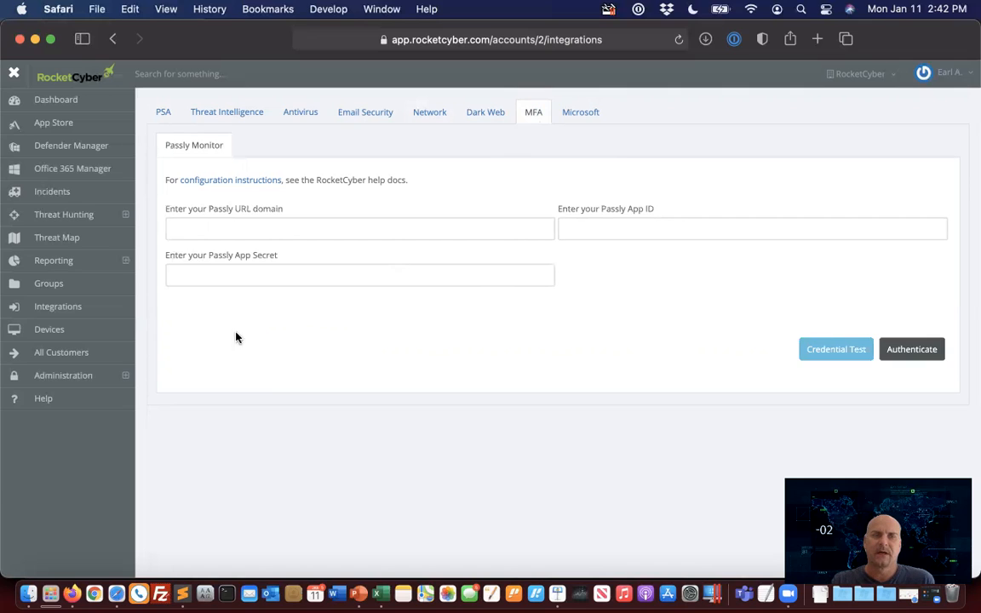
Step: List all nine customers with device counts and license keys via All Customers
click(61, 352)
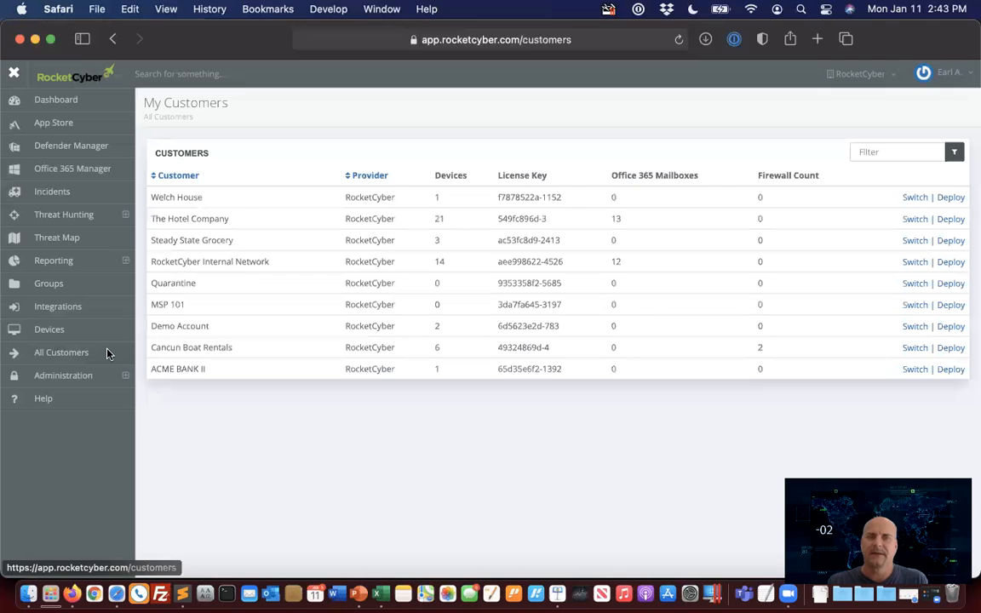
mouse_move(298, 393)
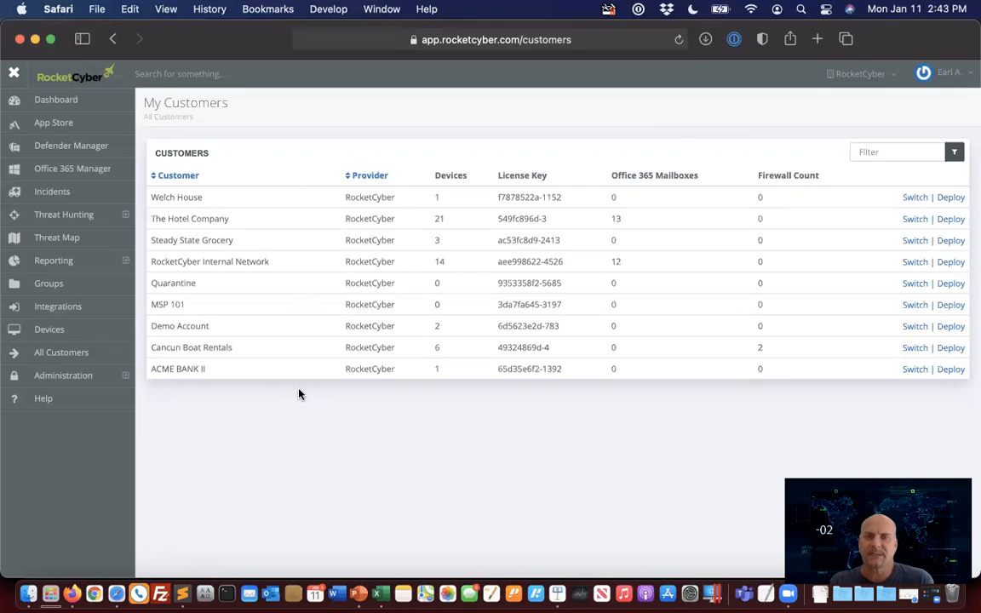
mouse_move(515, 298)
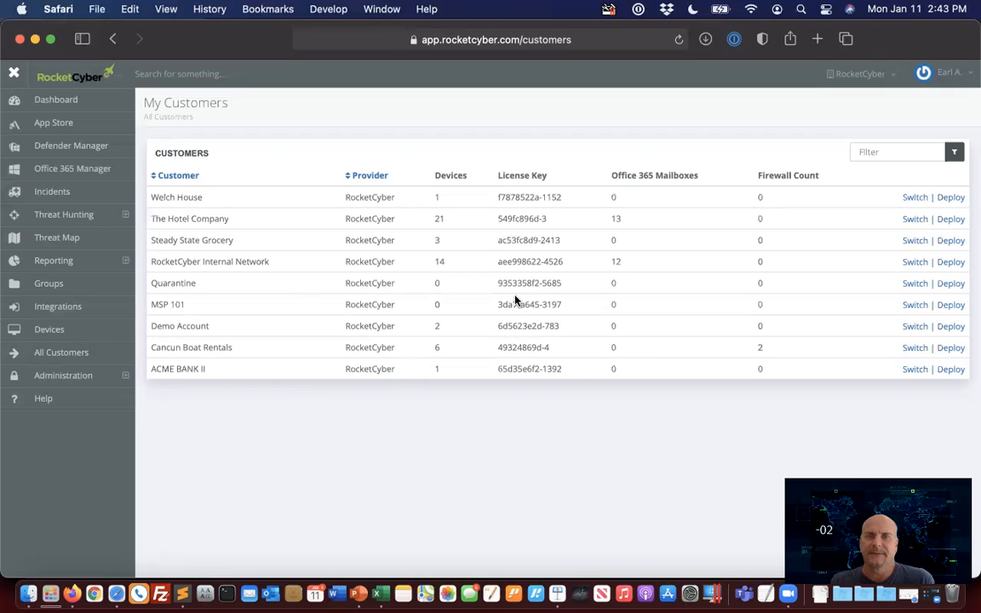
mouse_move(458, 195)
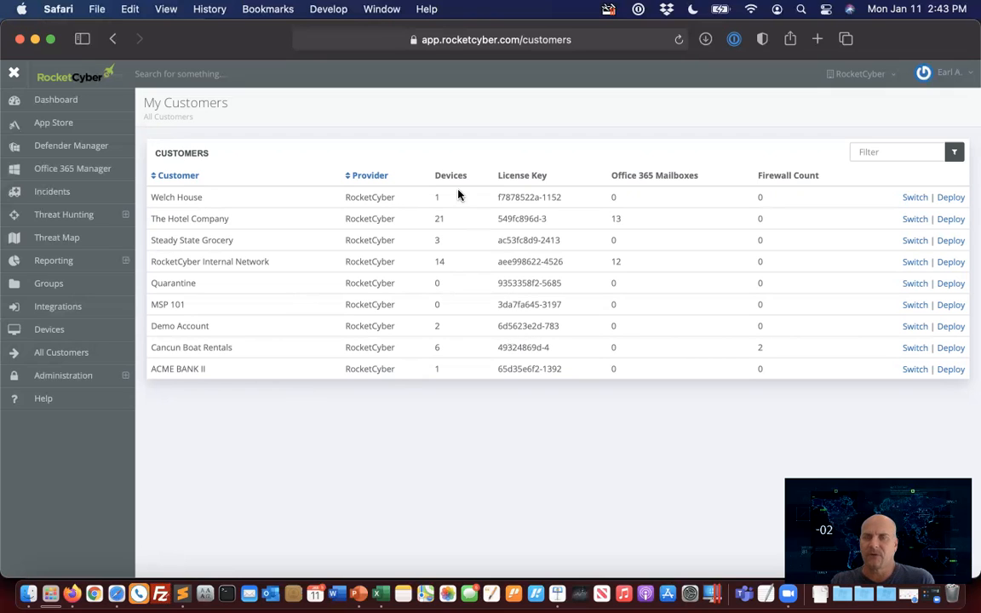
mouse_move(444, 282)
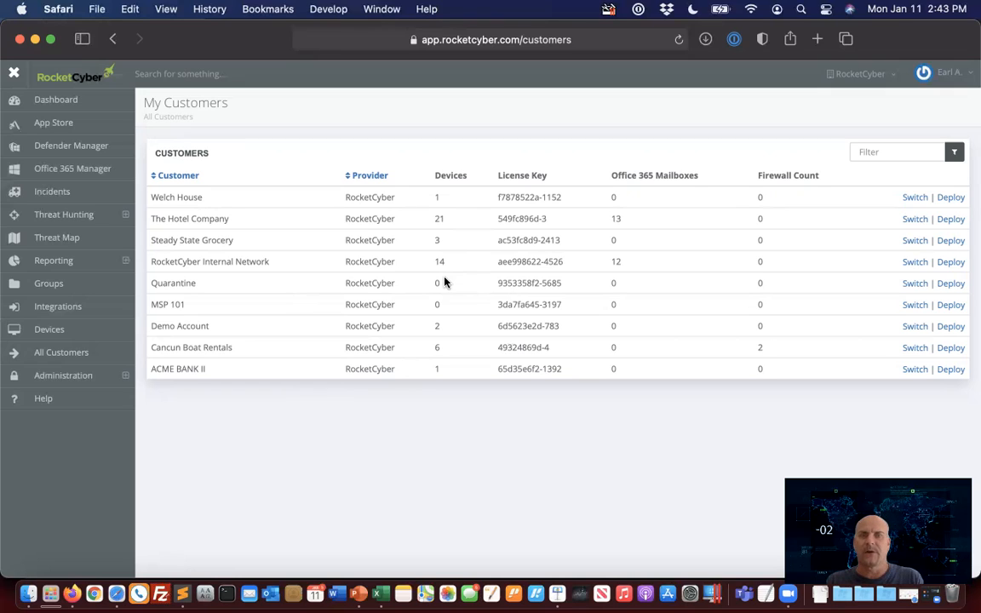
mouse_move(449, 287)
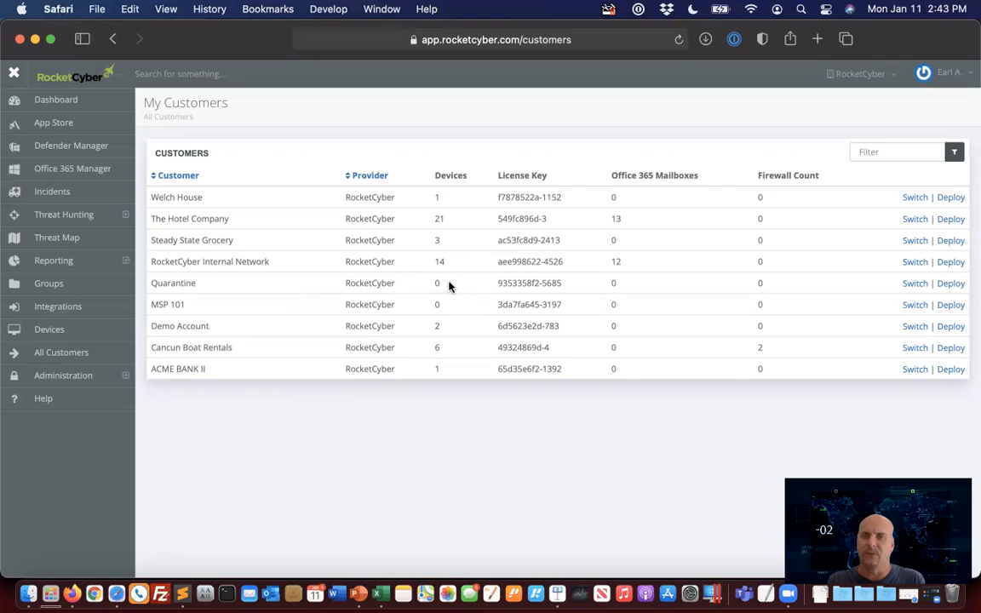
mouse_move(634, 179)
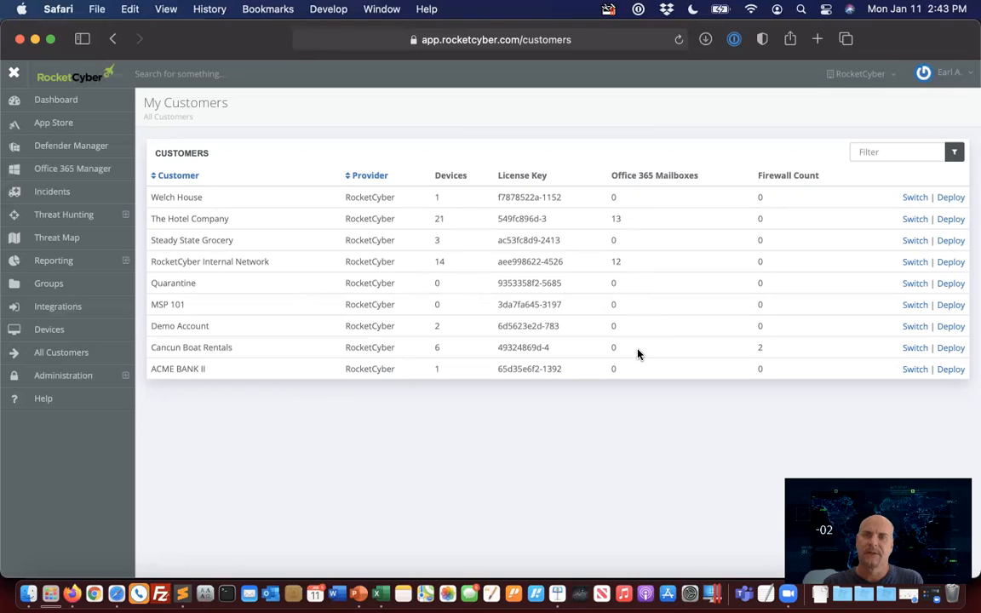
mouse_move(771, 325)
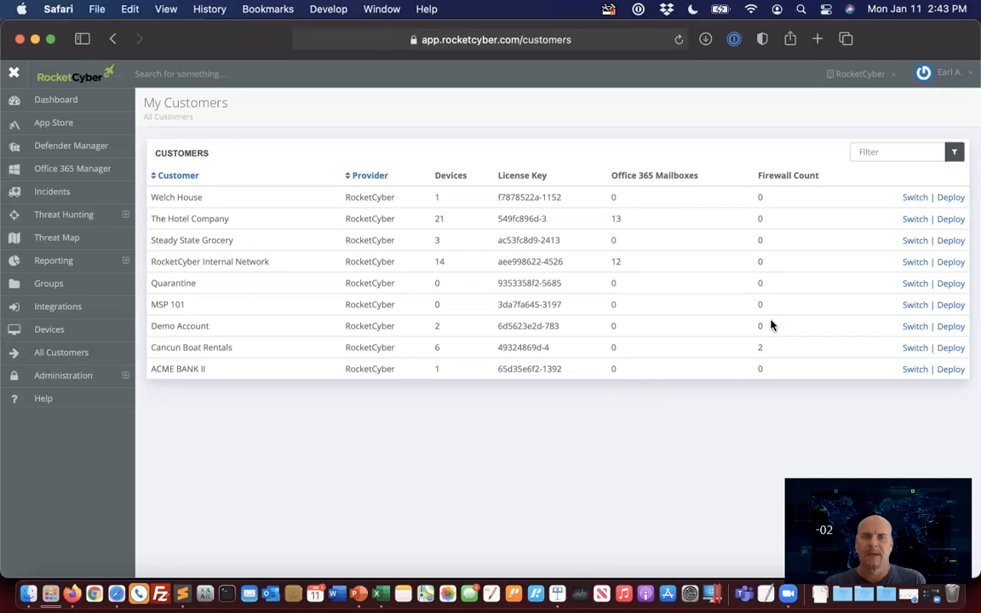
mouse_move(421, 322)
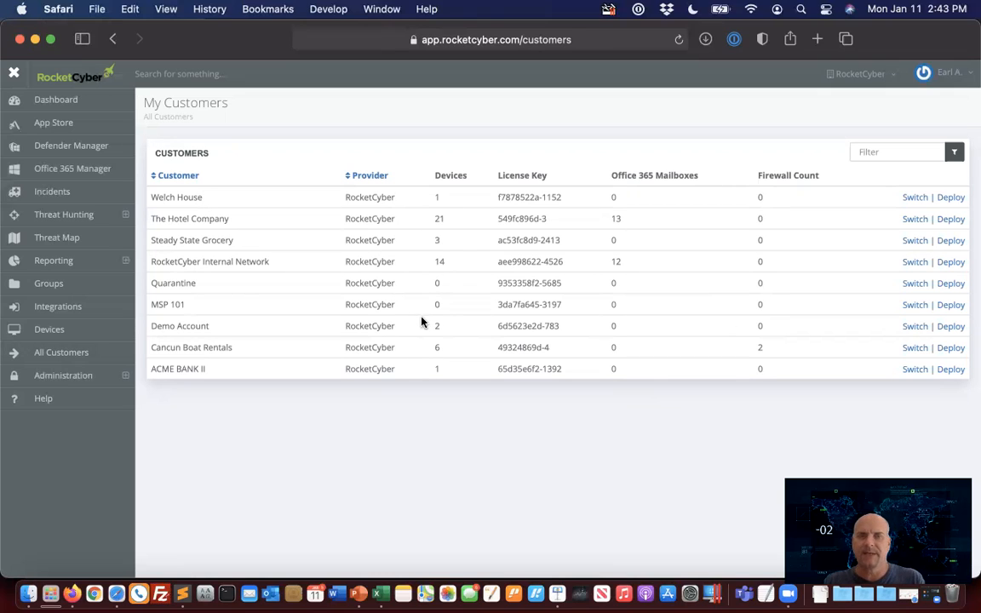
mouse_move(792, 309)
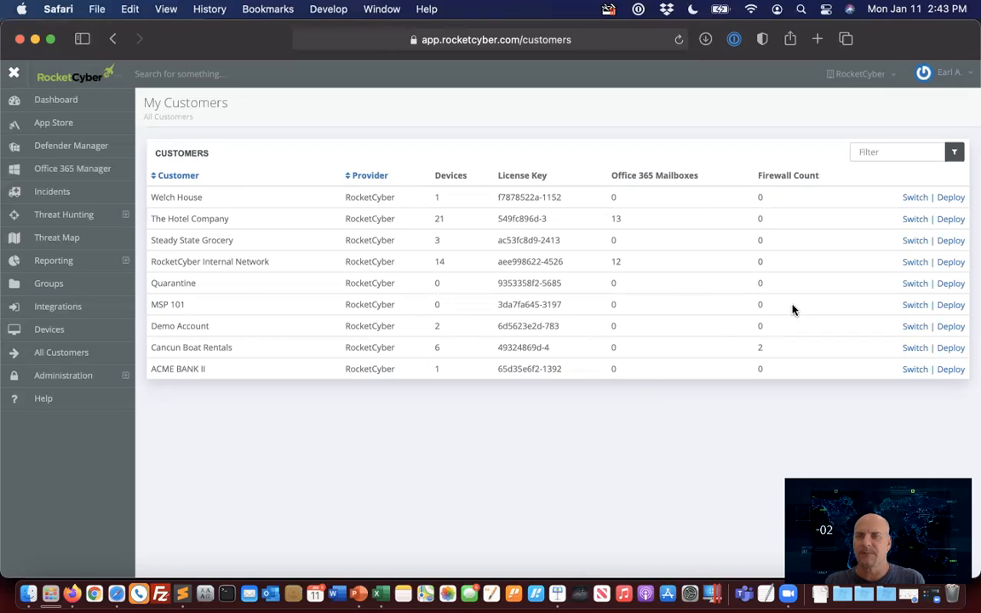
Step: Open MSP 101's Deploy page and review its Windows GUI, CLI, PowerShell, Kaseya and Barracuda options
click(950, 304)
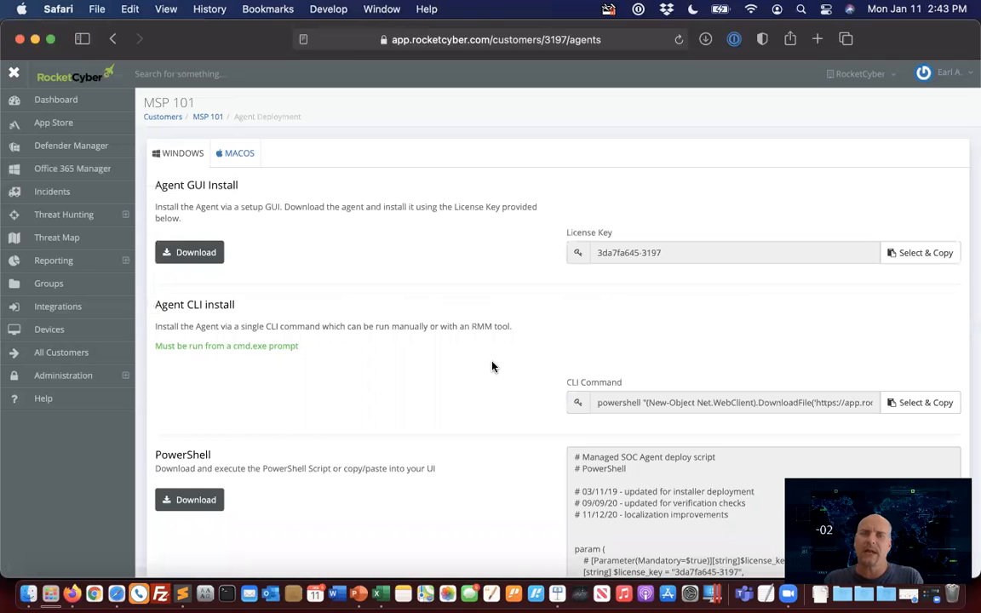
mouse_move(268, 298)
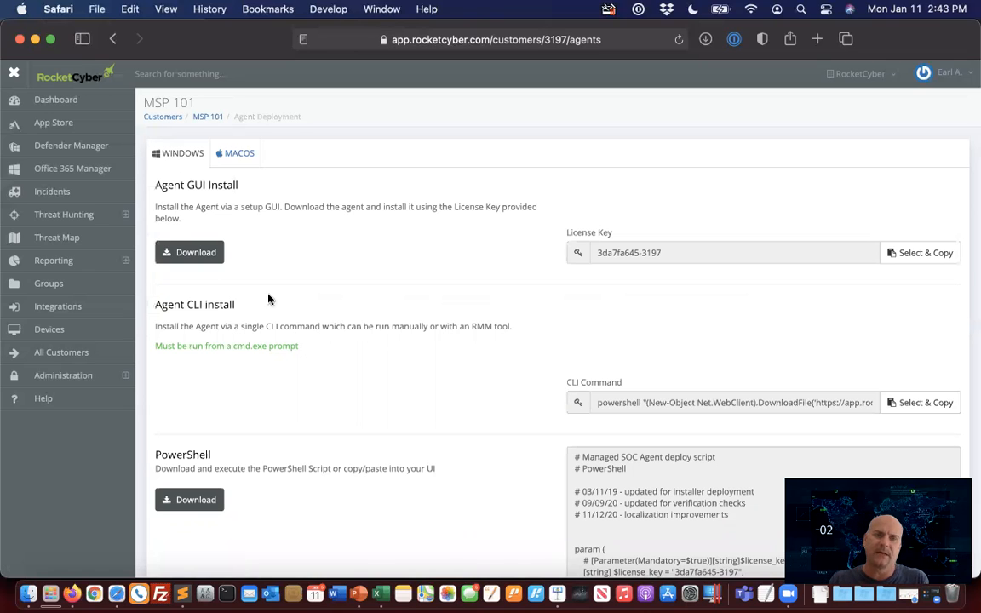
scroll(down, 3)
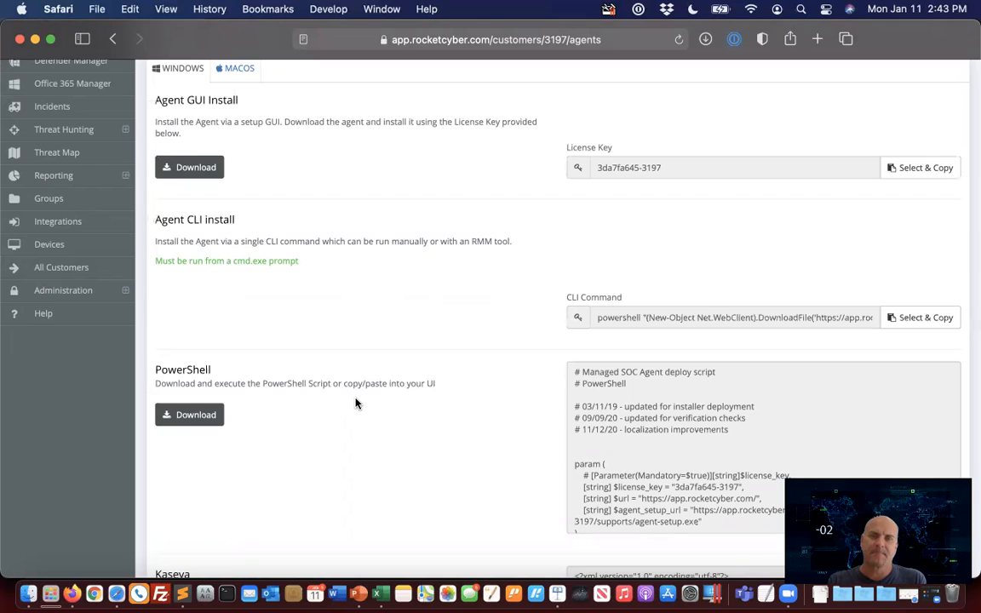
mouse_move(535, 406)
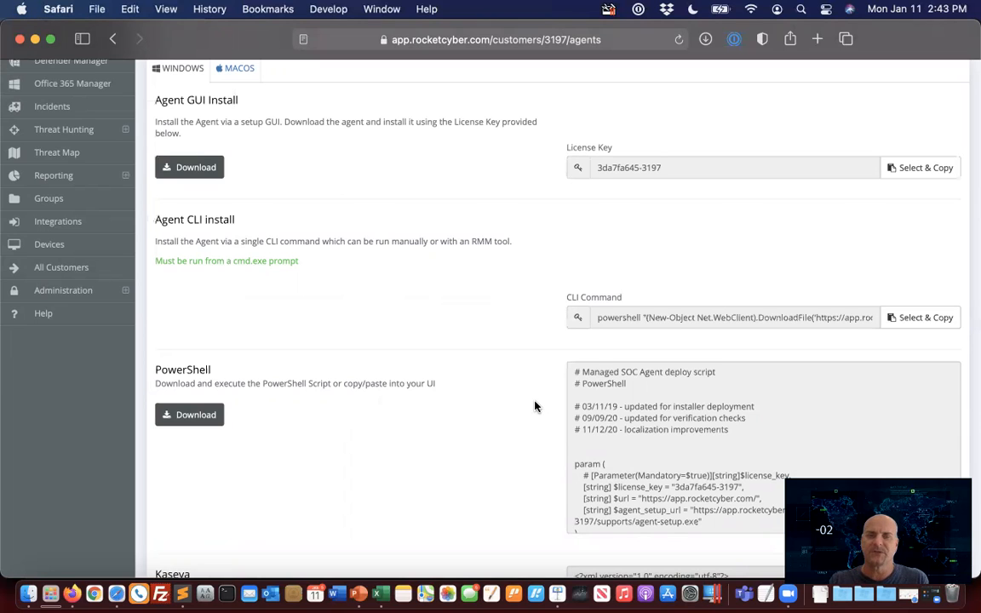
scroll(down, 3)
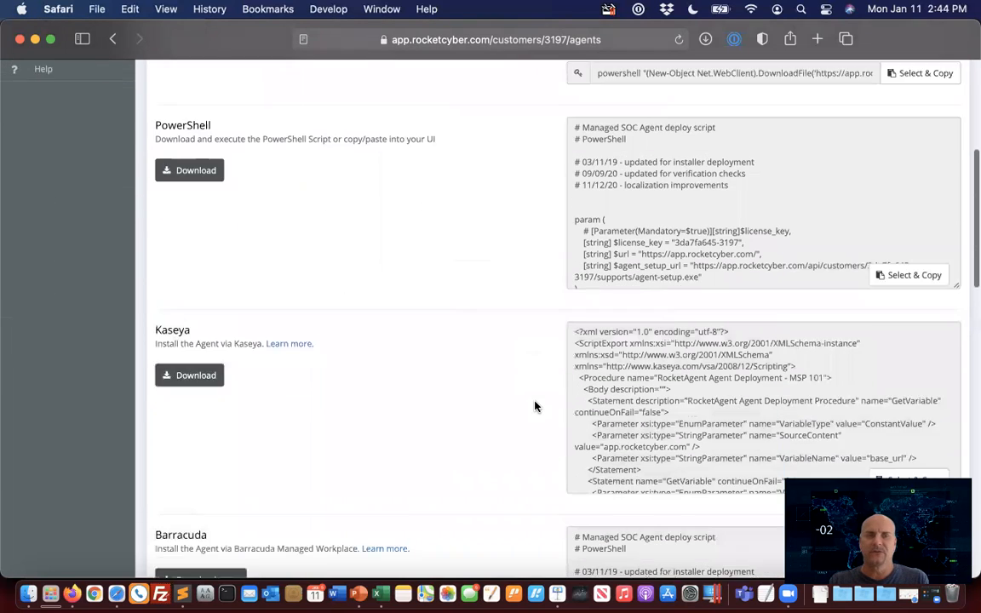
scroll(down, 3)
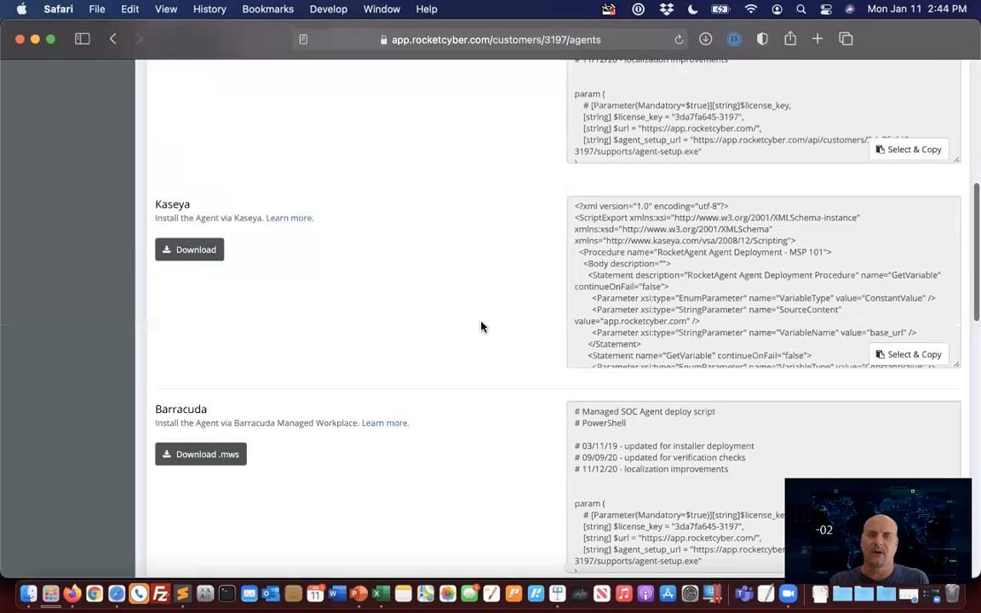
scroll(down, 3)
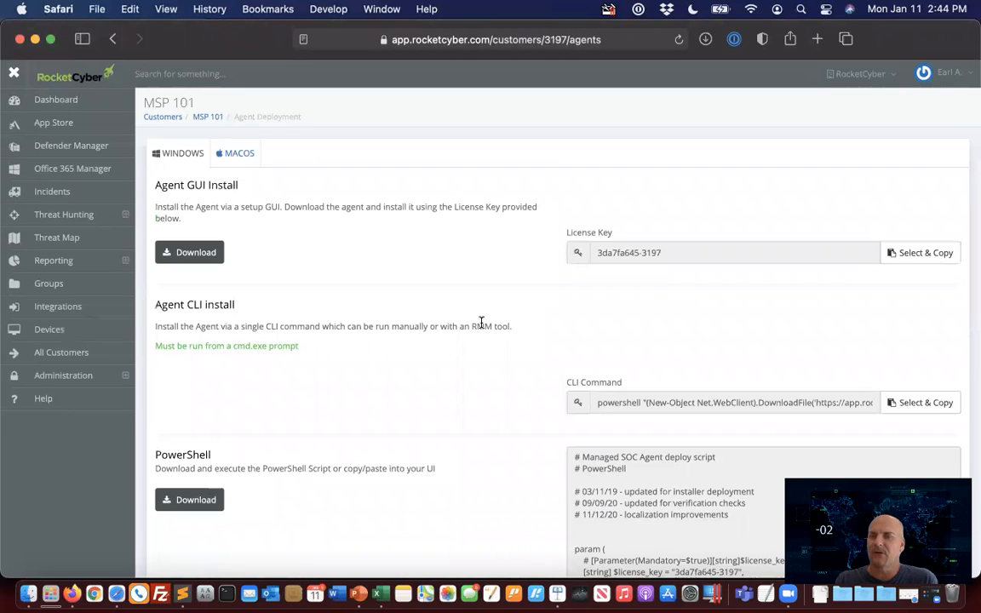
mouse_move(358, 315)
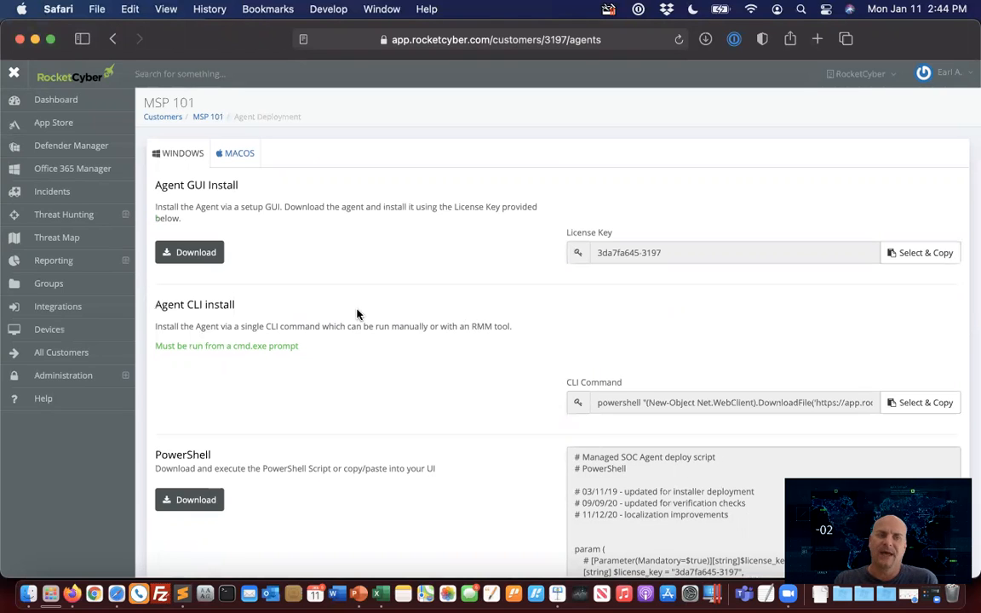
Step: Show the Devices list of monitored hosts with IP, customer, OS and detections
click(48, 330)
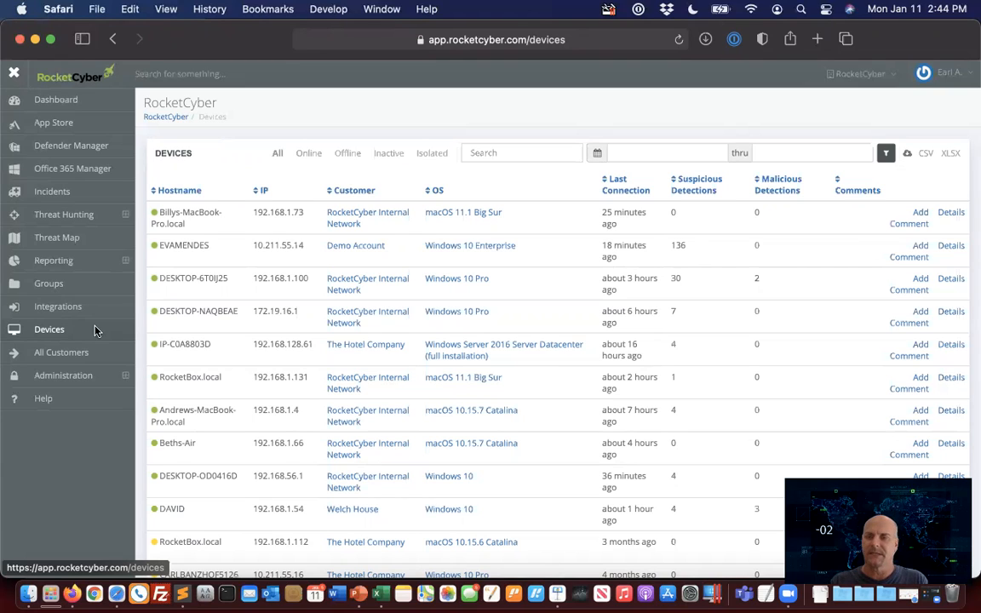
mouse_move(94, 325)
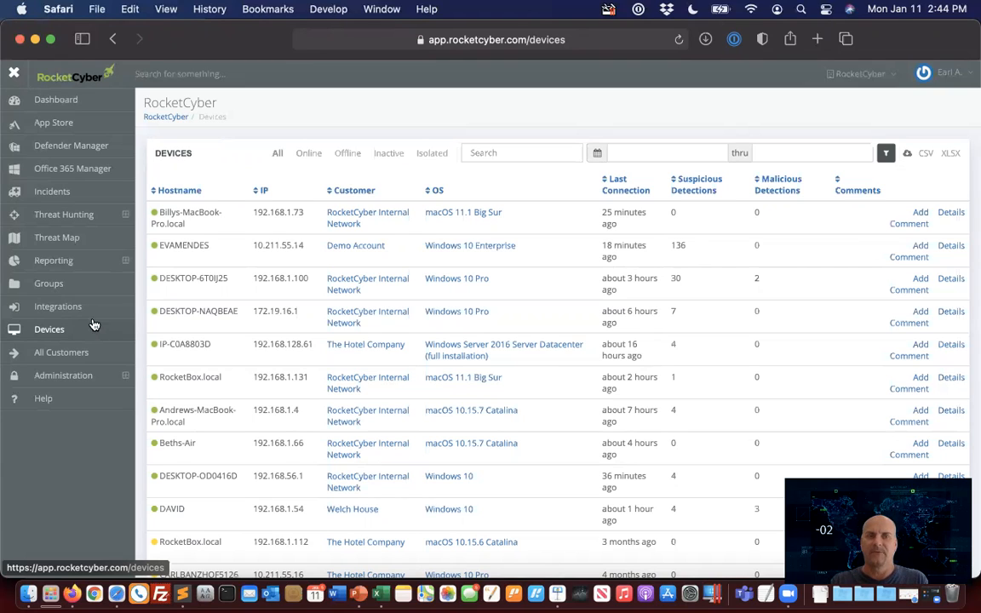
mouse_move(57, 306)
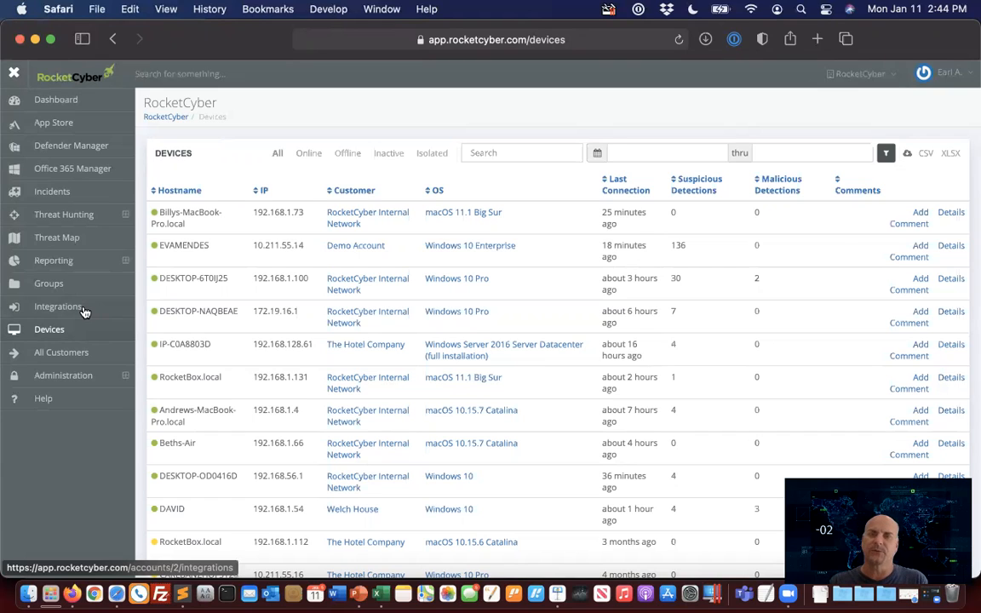
mouse_move(68, 195)
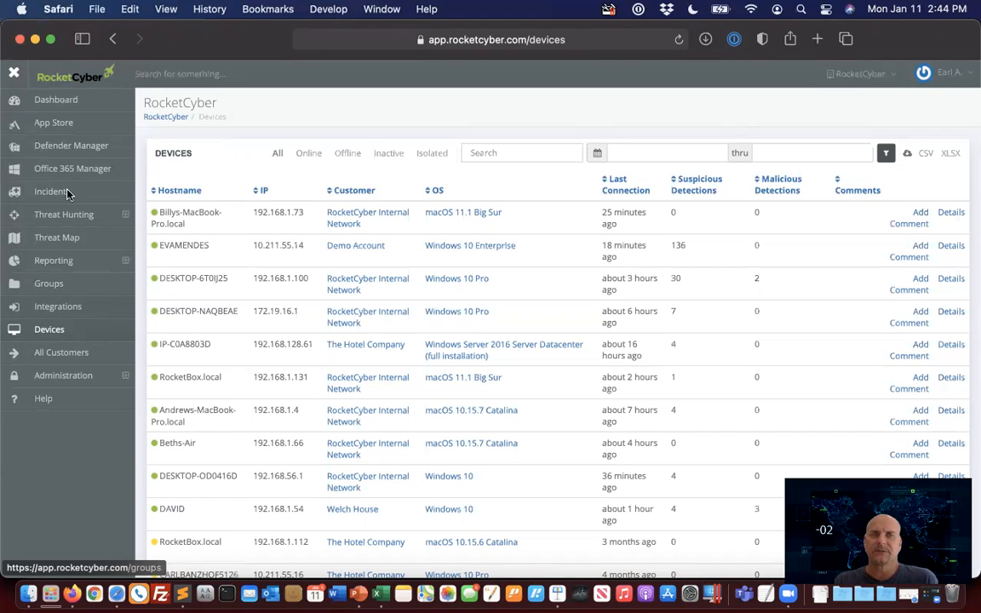
Step: Go to App Store, then Threat Hunting's Manage Threat Intel Feeds page
click(53, 122)
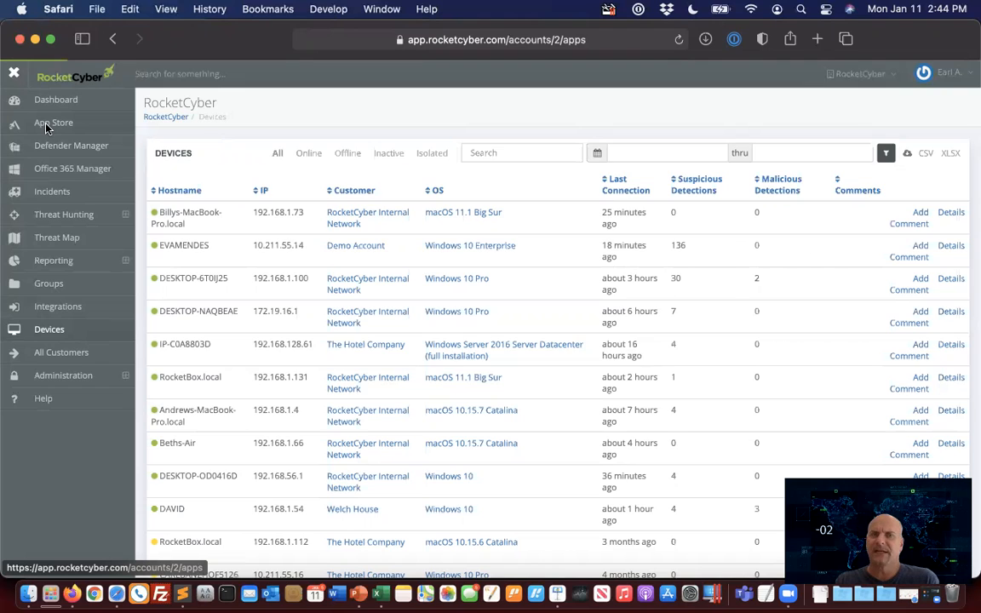
click(52, 123)
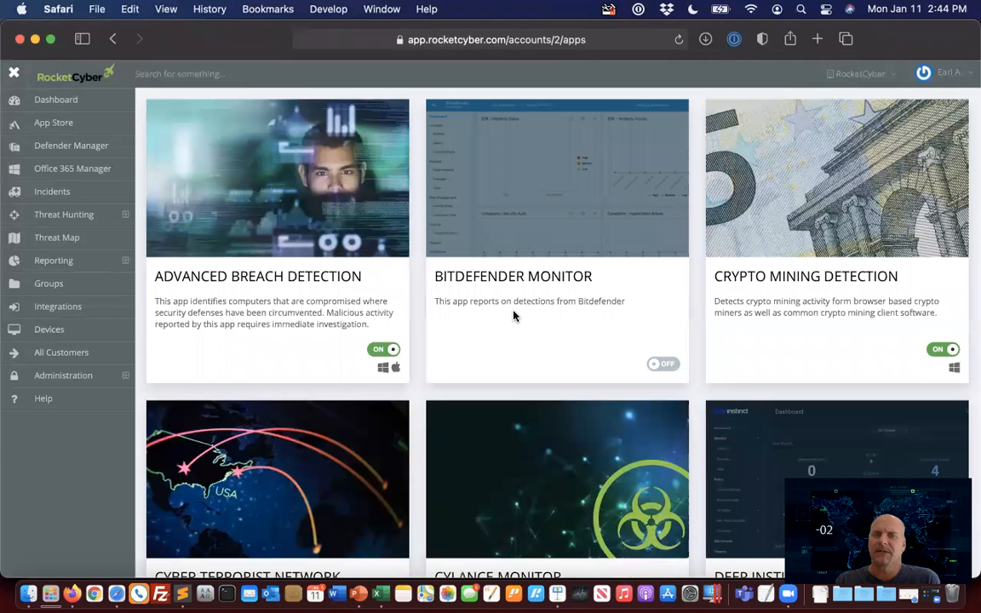
mouse_move(332, 337)
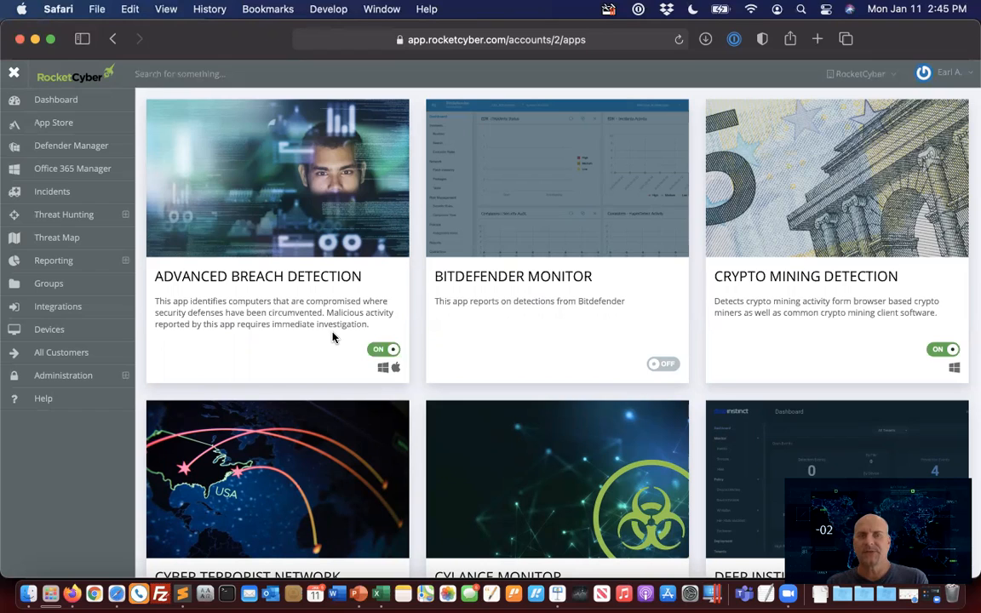
mouse_move(804, 175)
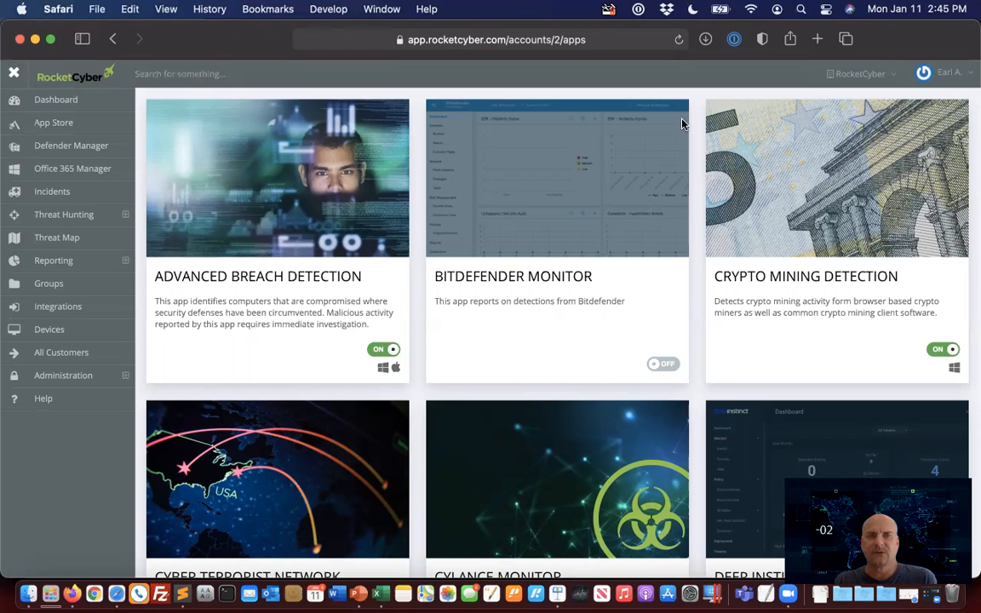
click(64, 213)
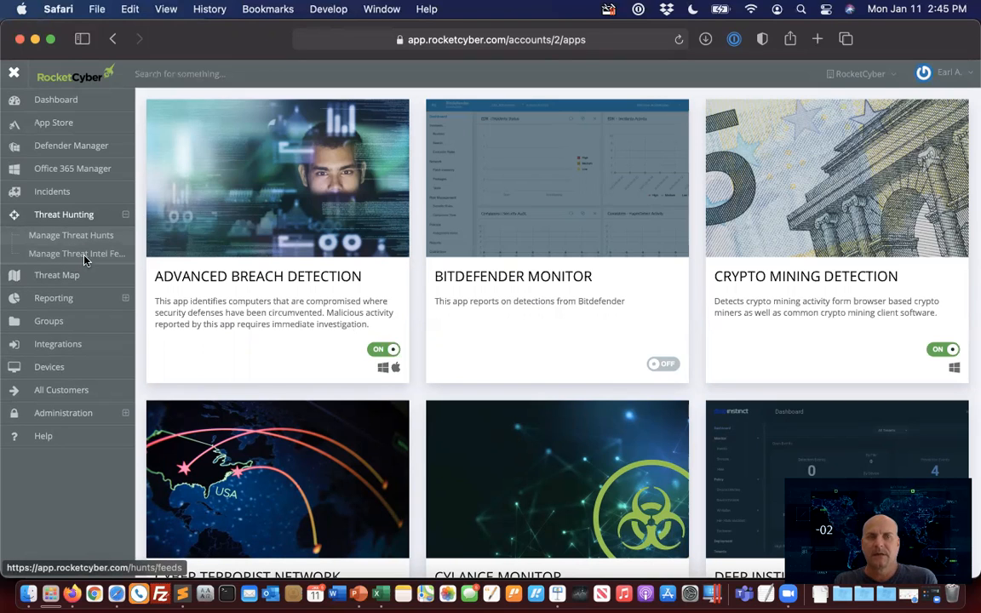
click(77, 253)
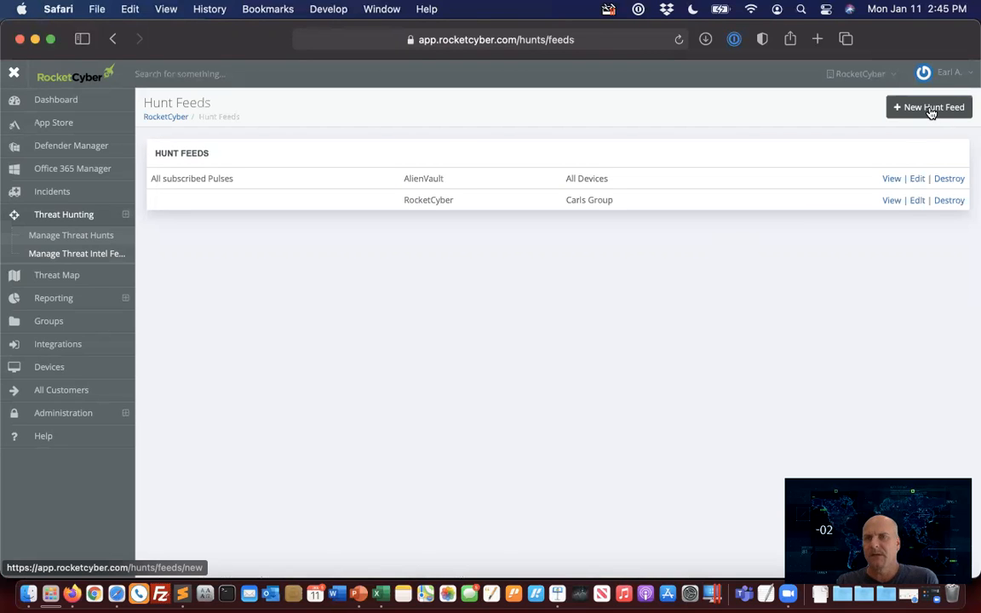
Step: Start a new hunt feed for All Devices and review its RocketCyber hunts
click(929, 107)
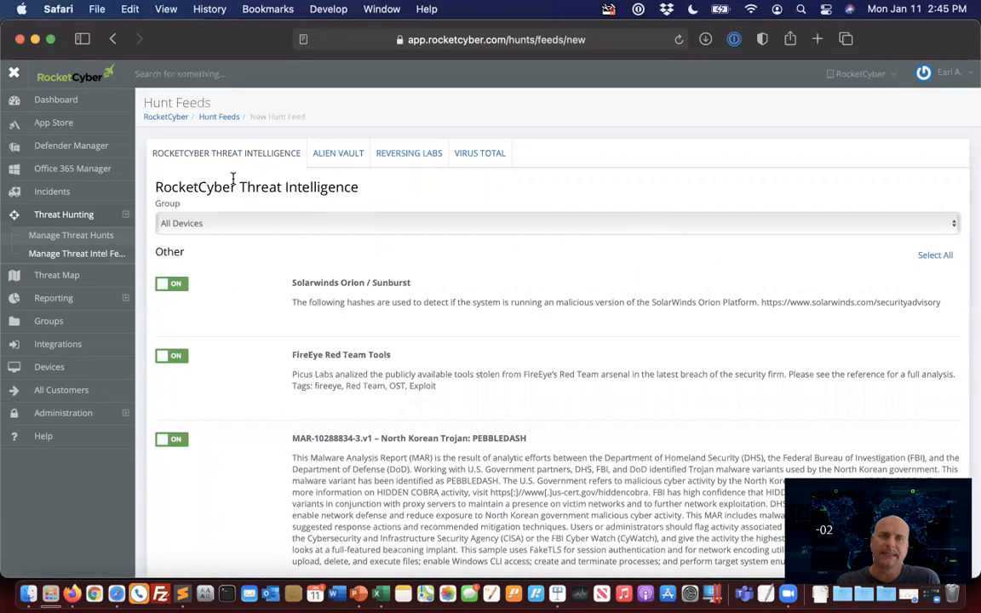
mouse_move(254, 178)
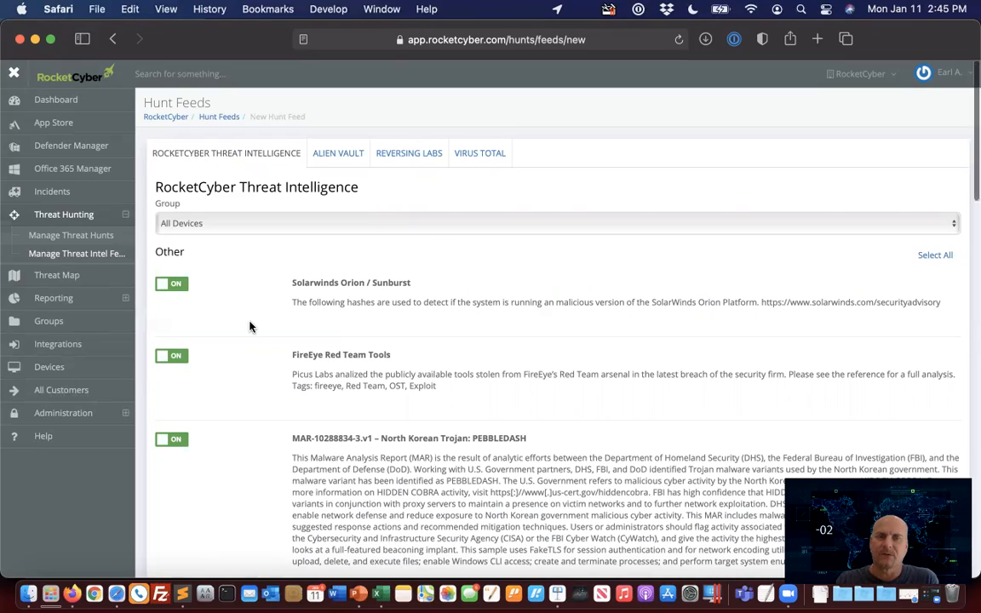
scroll(down, 3)
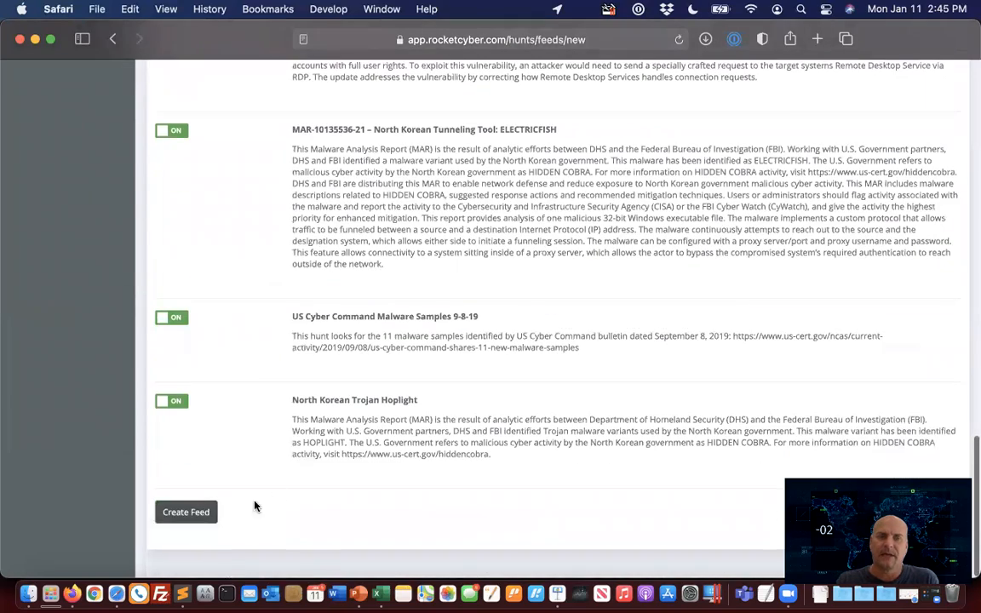
mouse_move(286, 491)
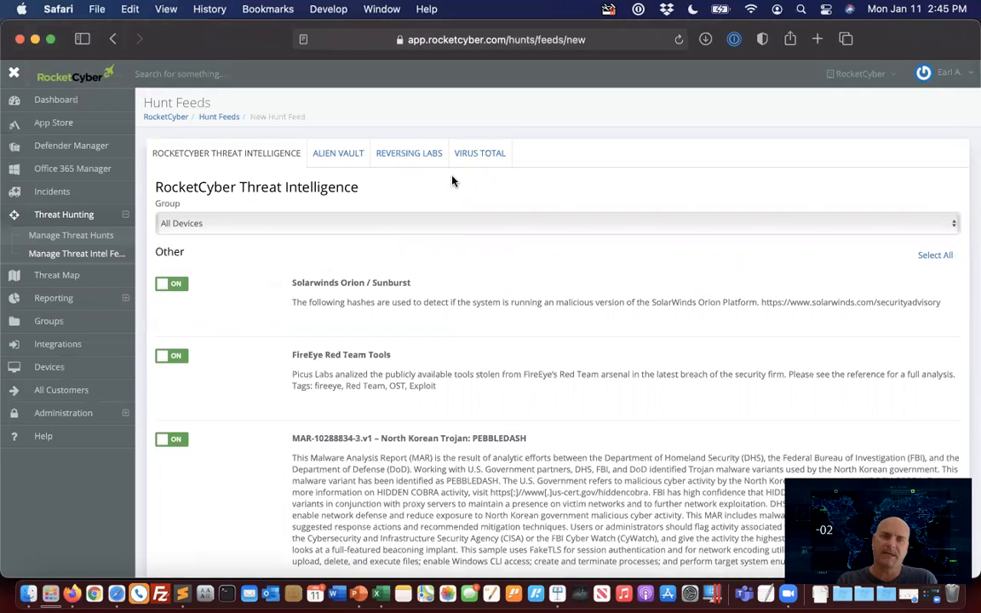
mouse_move(419, 176)
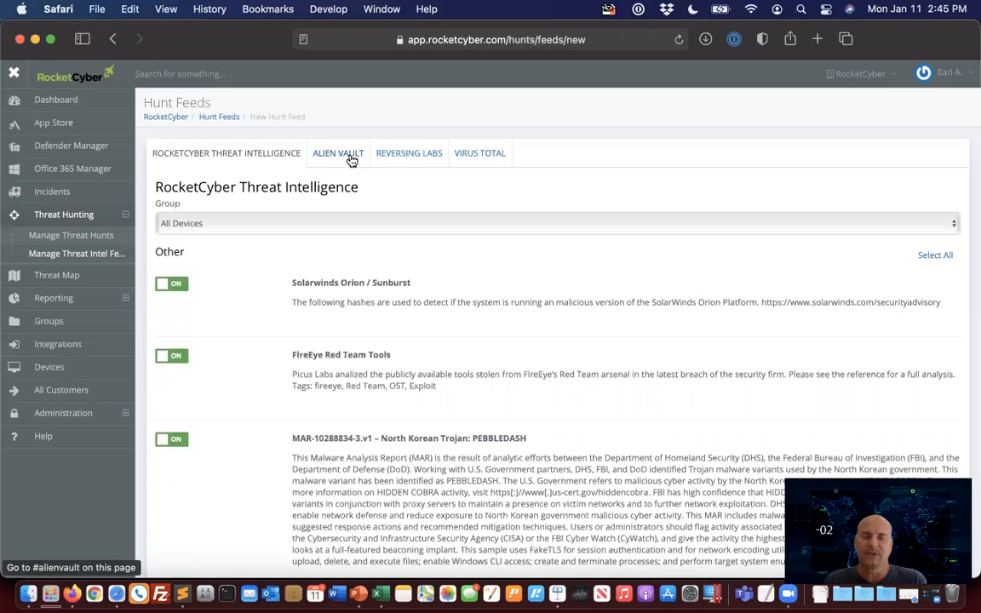
mouse_move(156, 118)
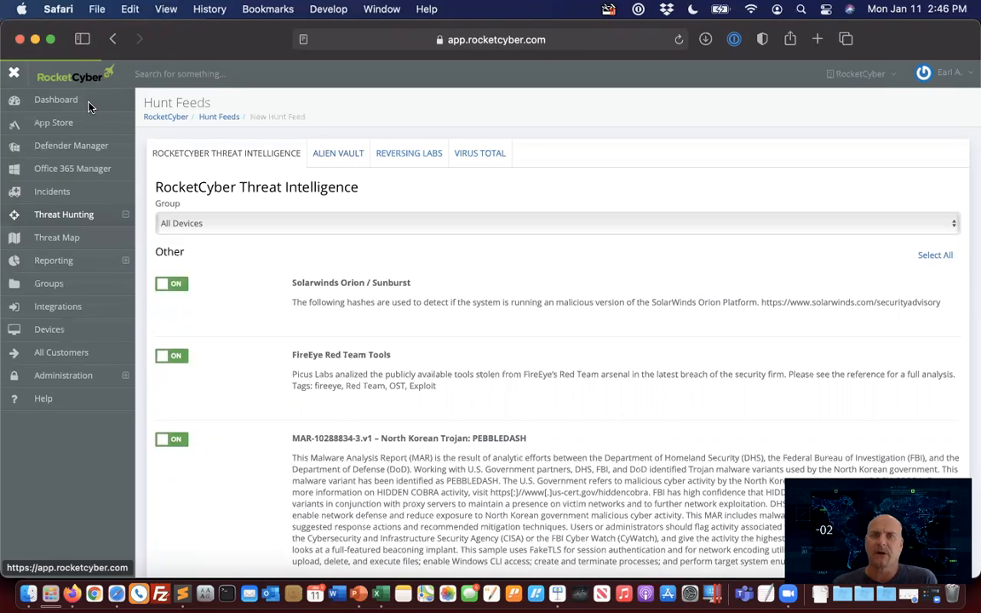
click(55, 100)
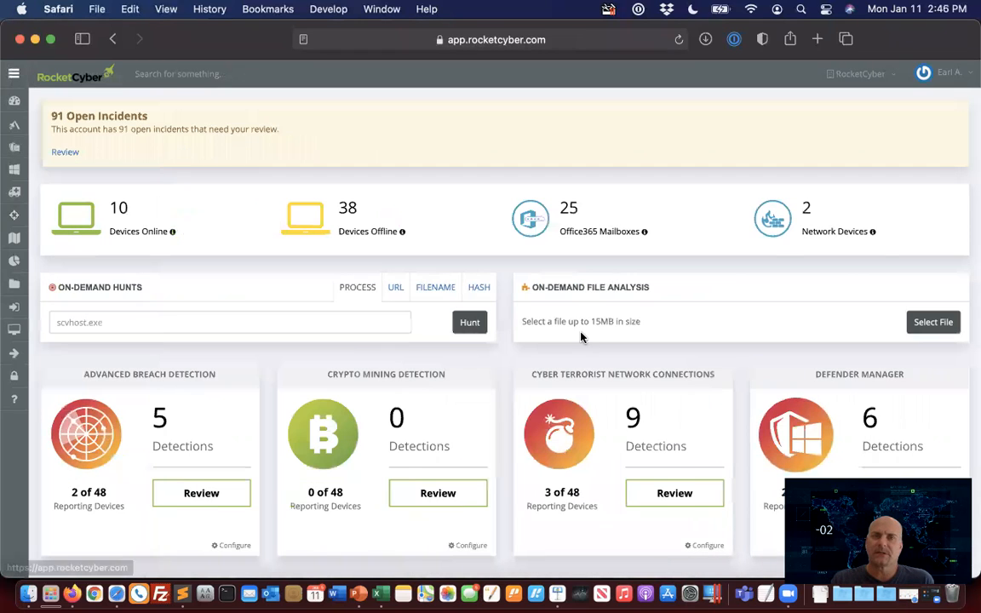
scroll(down, 3)
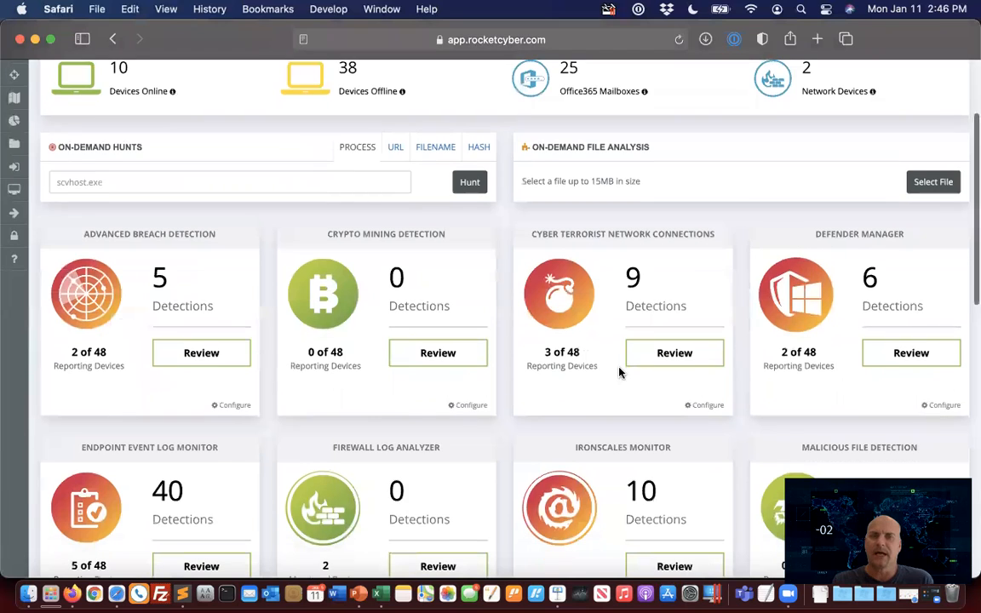
mouse_move(311, 468)
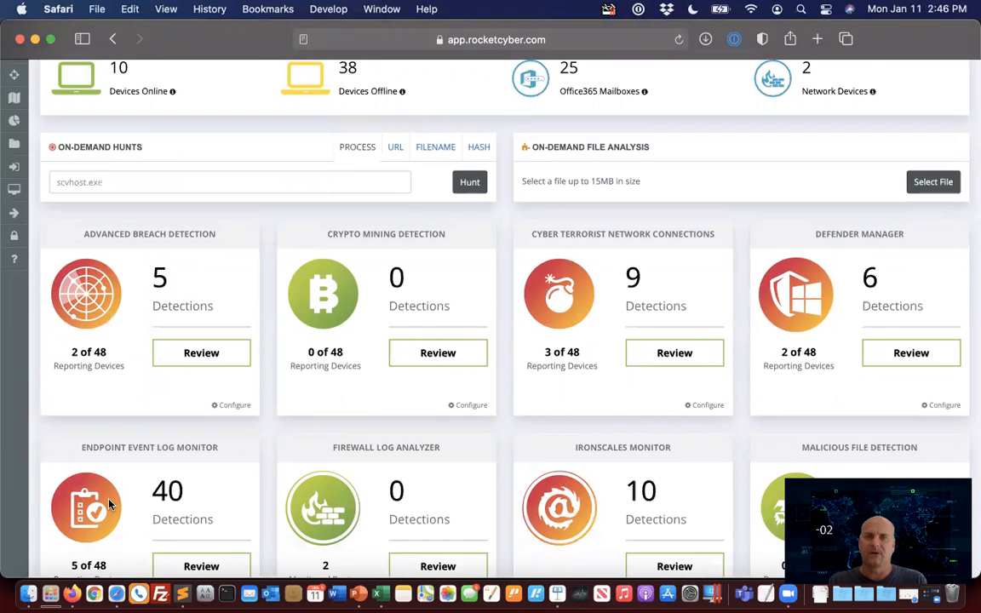
mouse_move(647, 289)
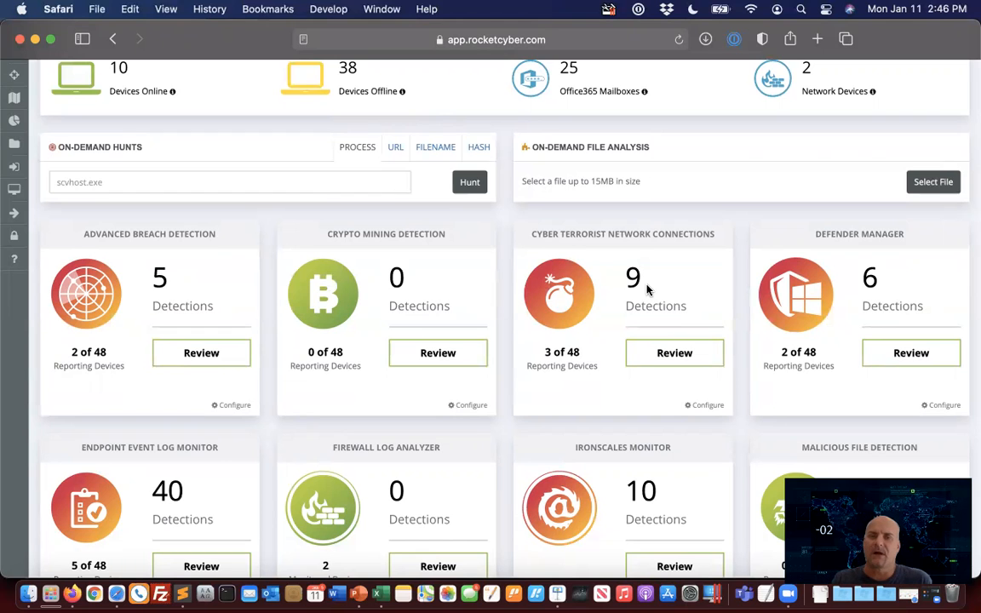
scroll(down, 3)
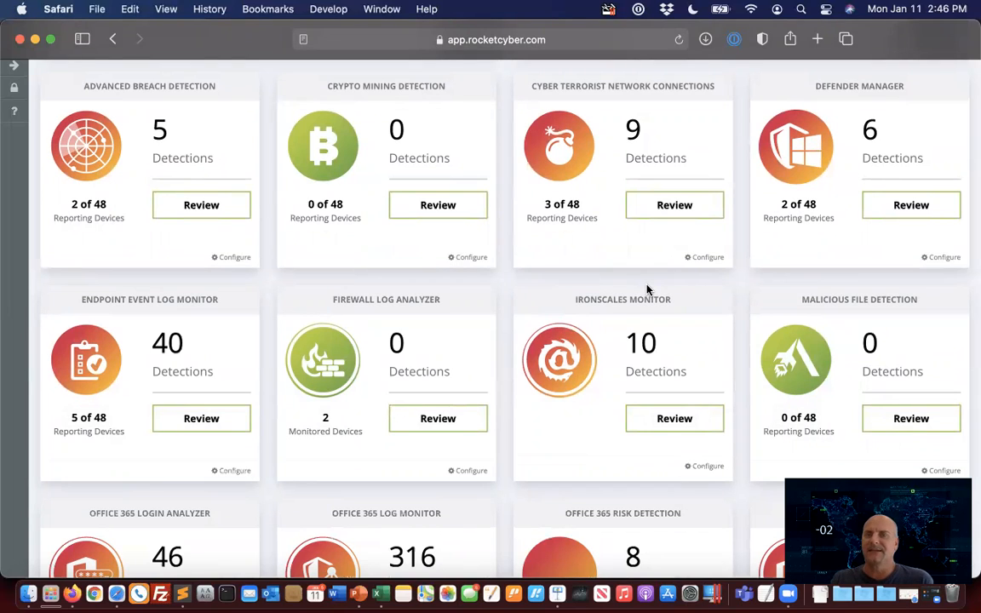
mouse_move(637, 277)
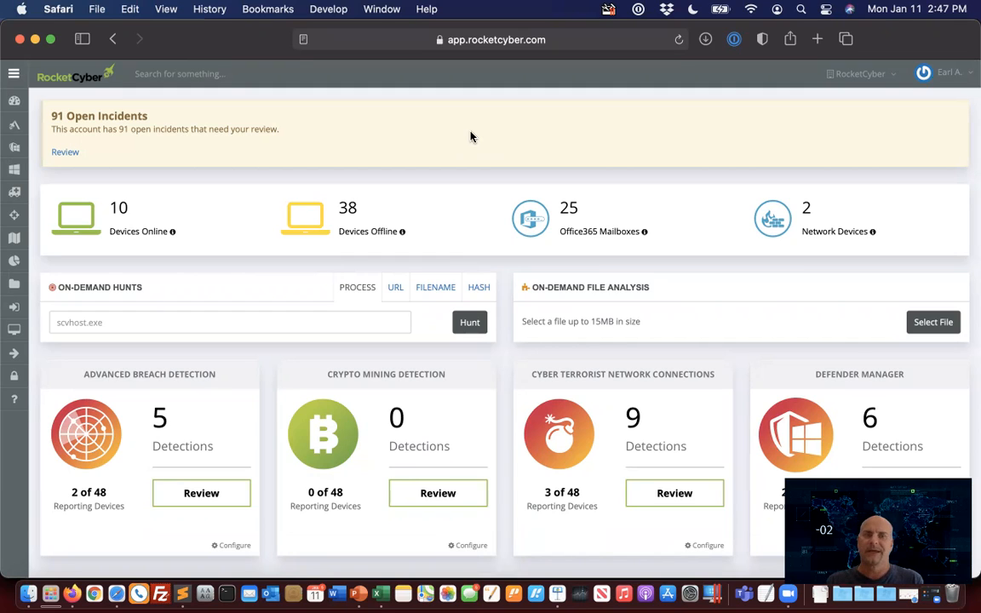
mouse_move(596, 411)
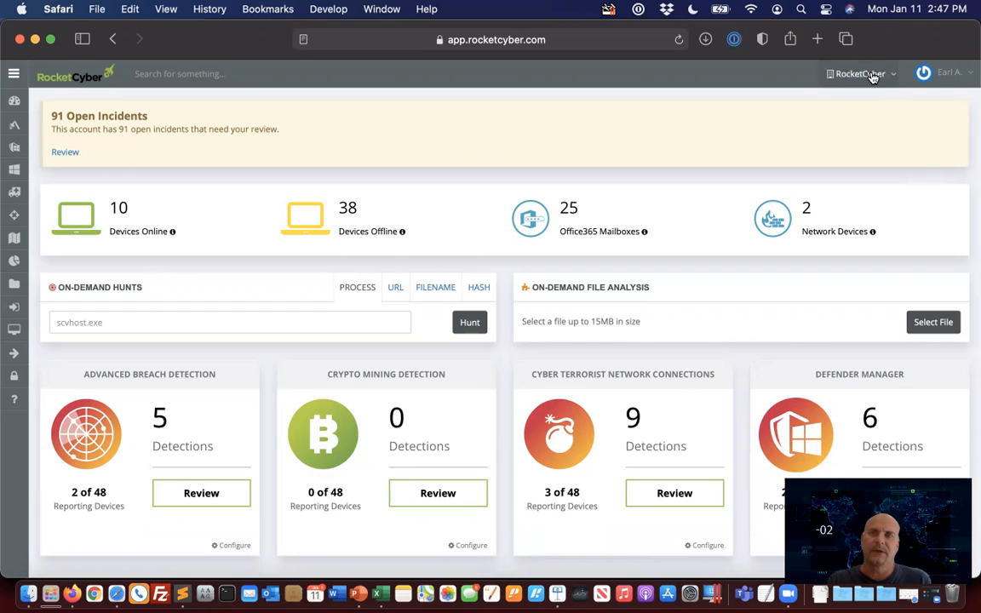
Step: View the account's Notifications tab with SOC emails and escalation phone
click(860, 74)
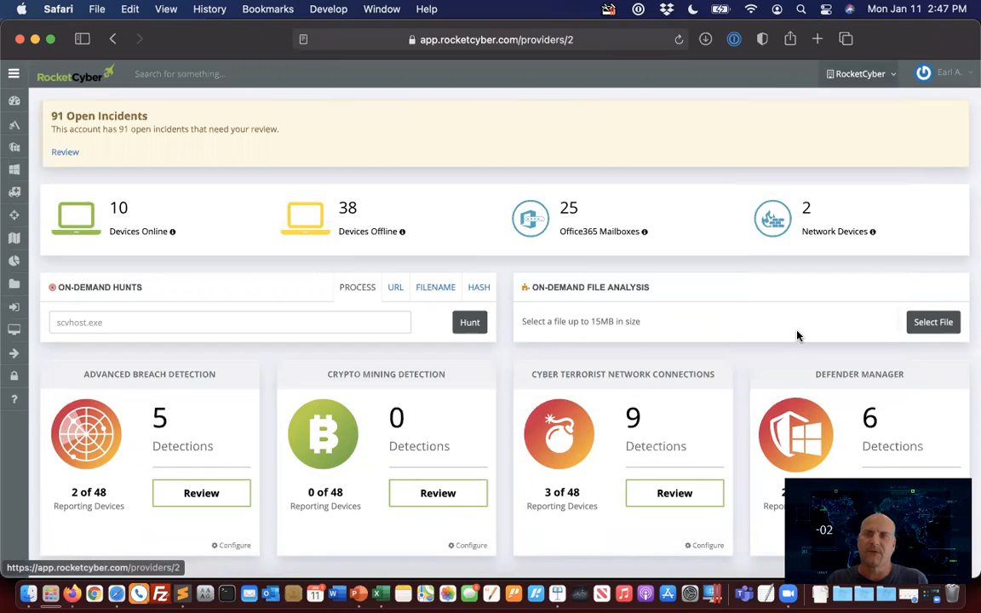
click(859, 73)
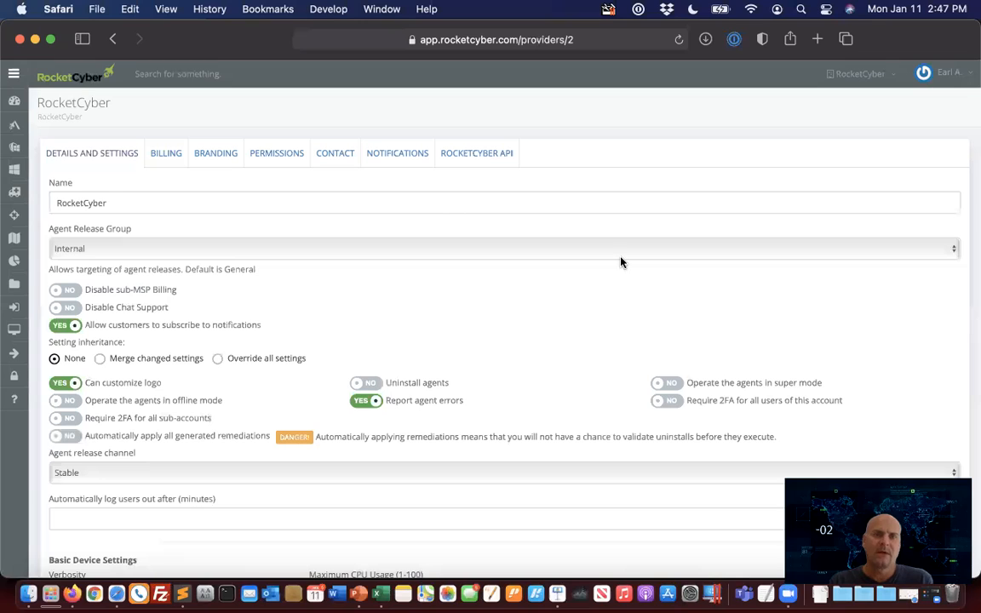
click(397, 153)
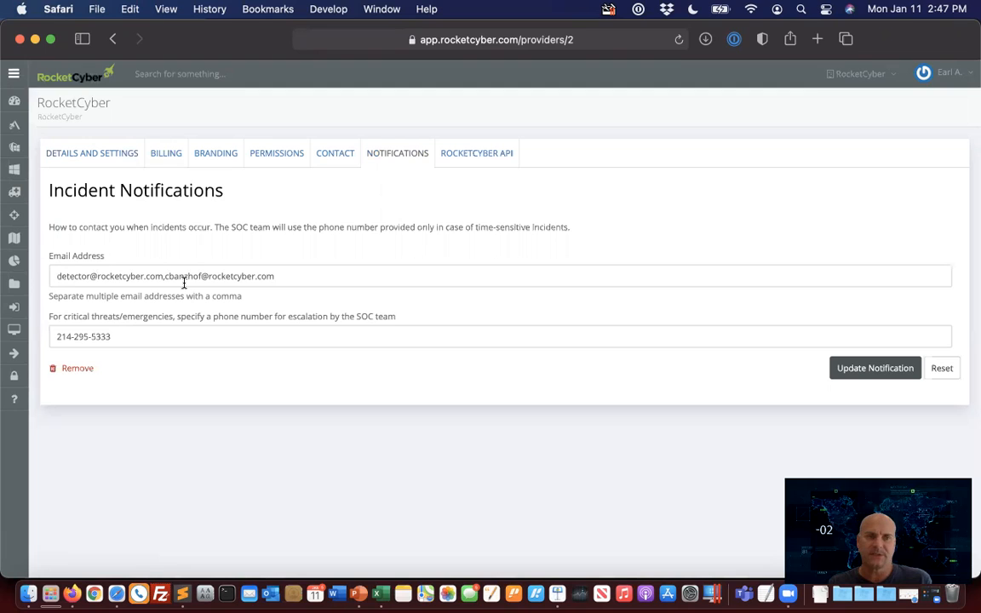
mouse_move(142, 336)
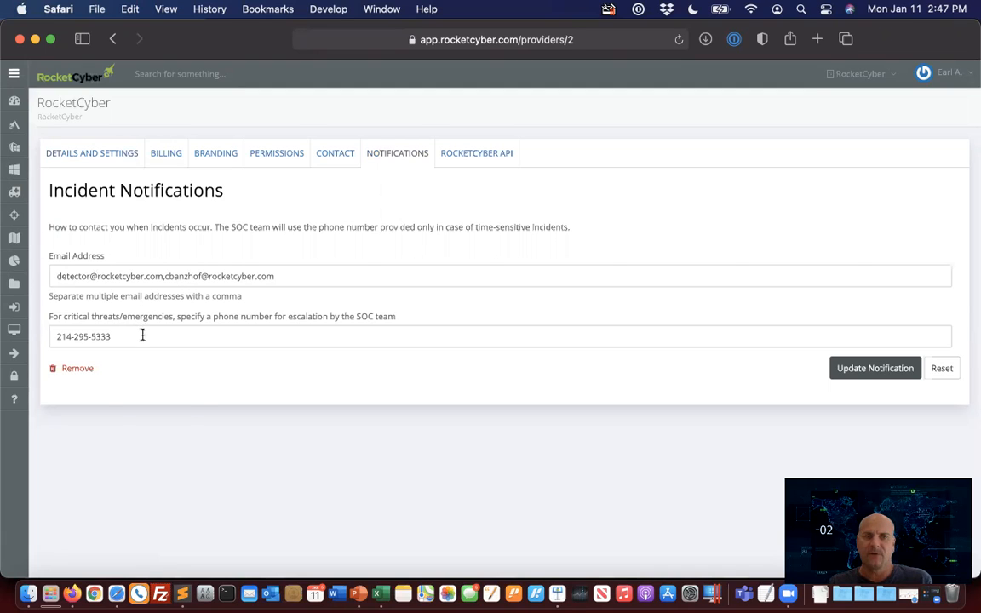
click(142, 336)
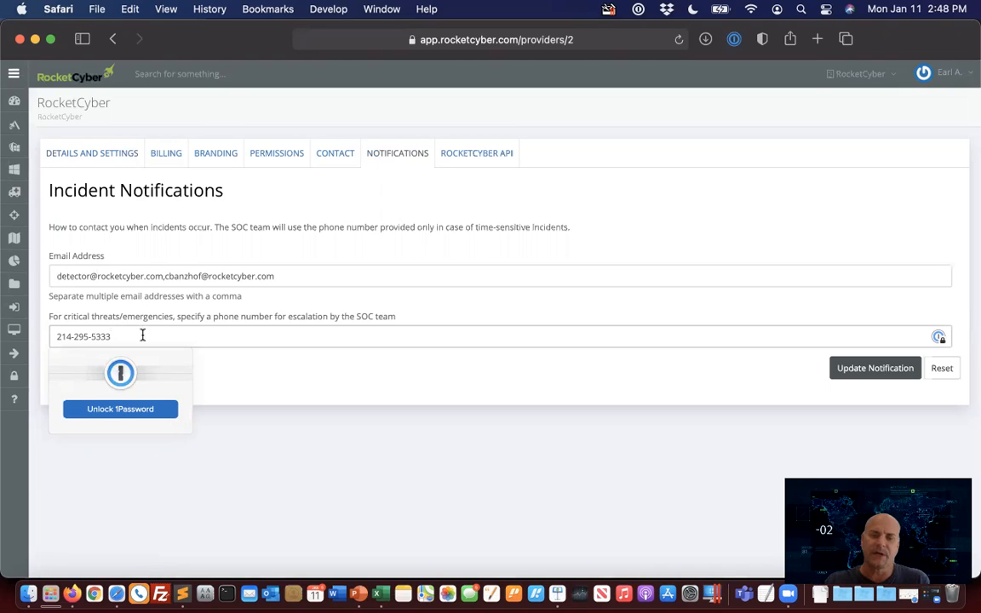
text(,)
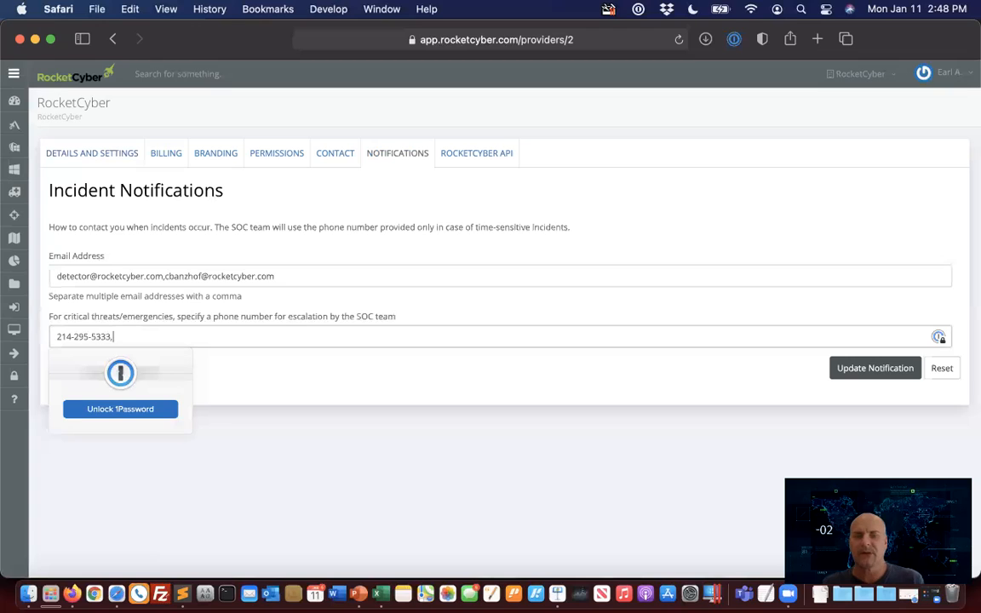
text(875)
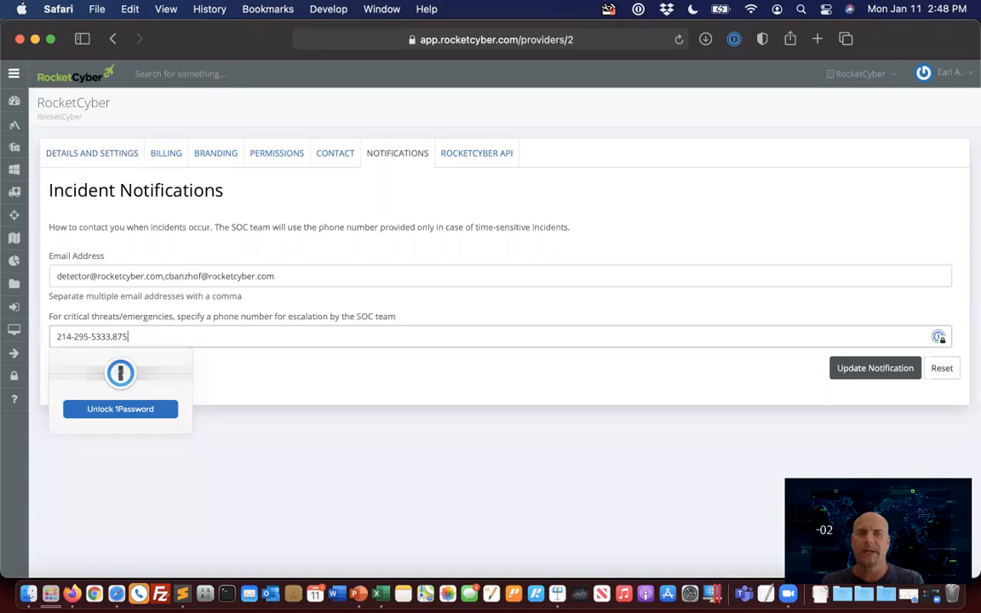
key(Backspace)
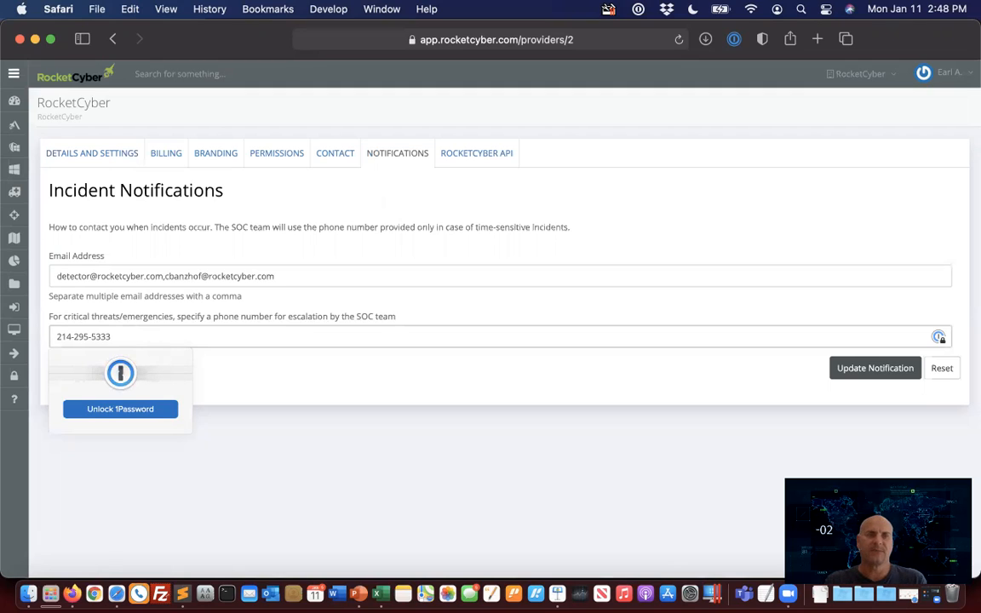
mouse_move(207, 336)
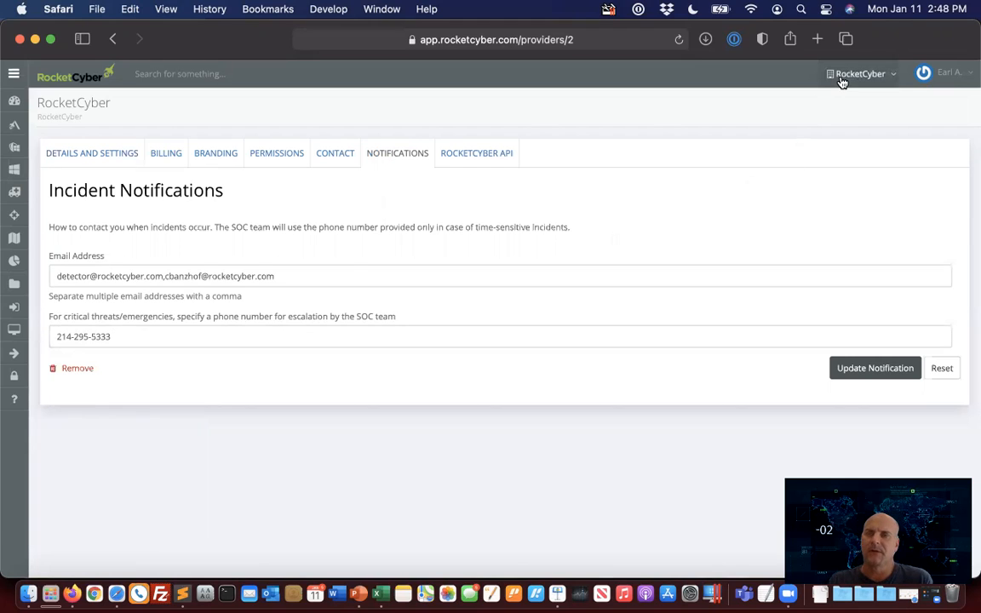
Step: Switch to the other customer and scroll its dashboard showing 68 open incidents
click(859, 73)
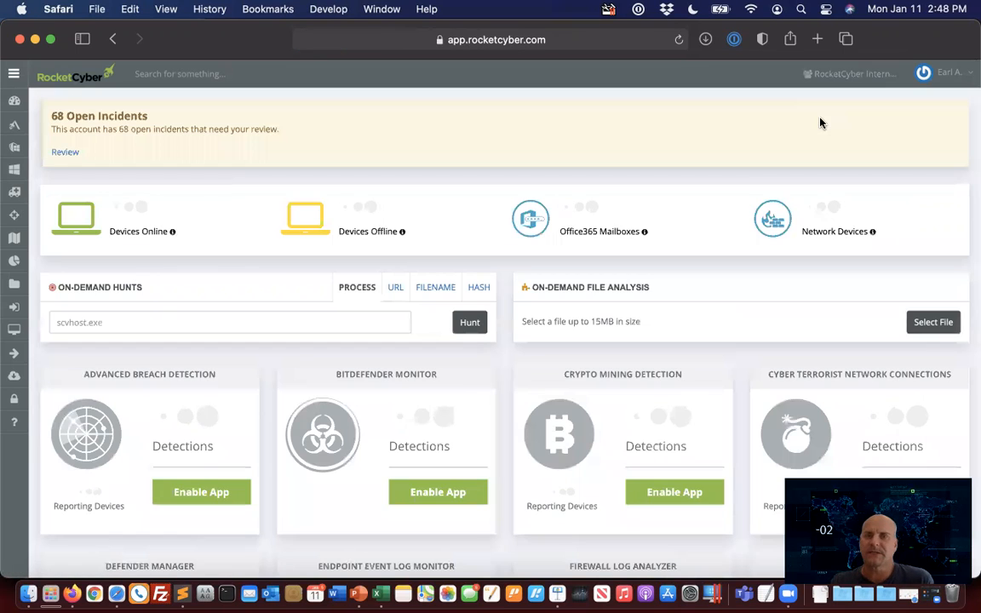
scroll(down, 3)
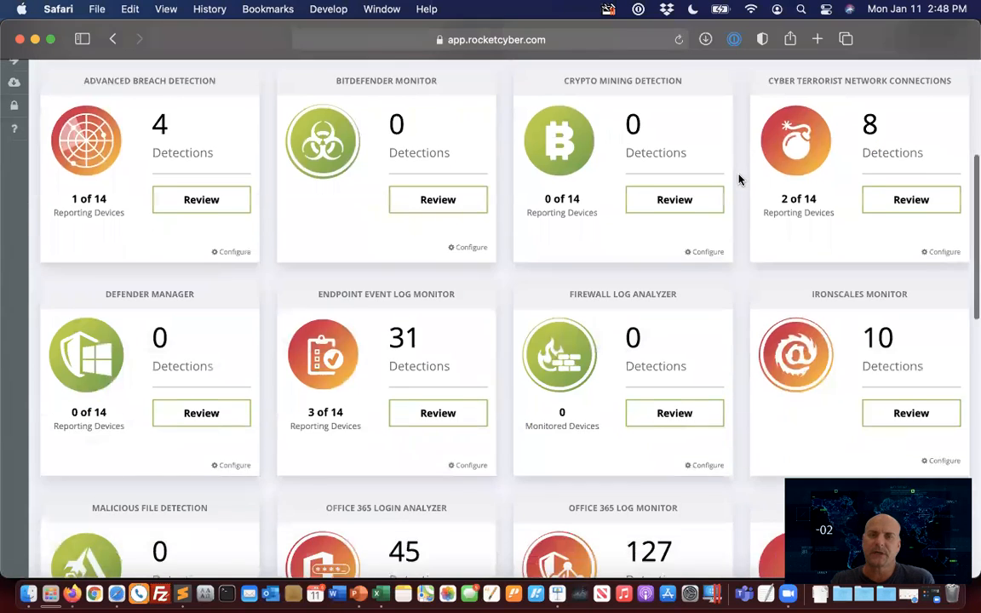
scroll(down, 3)
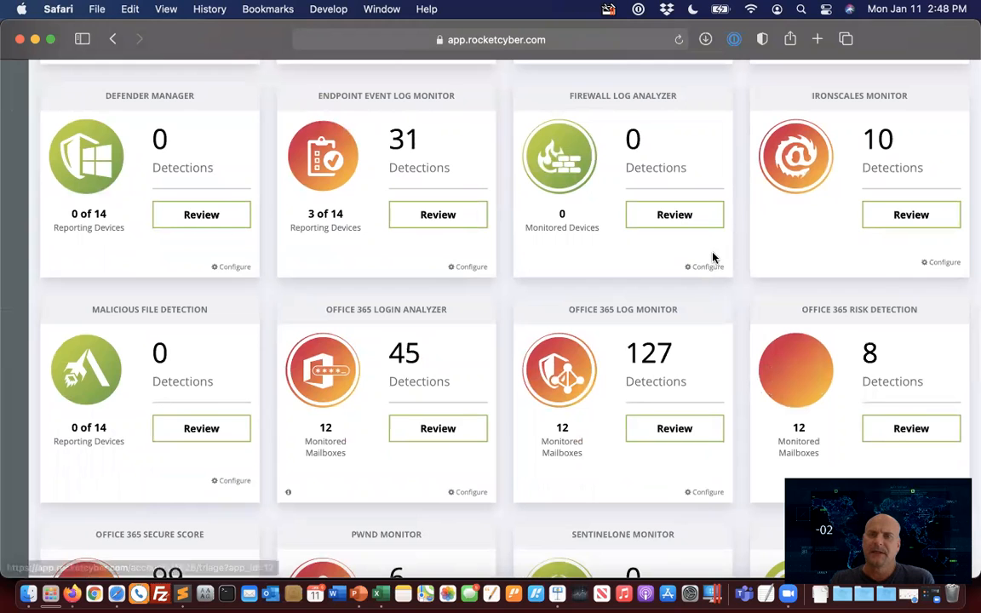
mouse_move(707, 267)
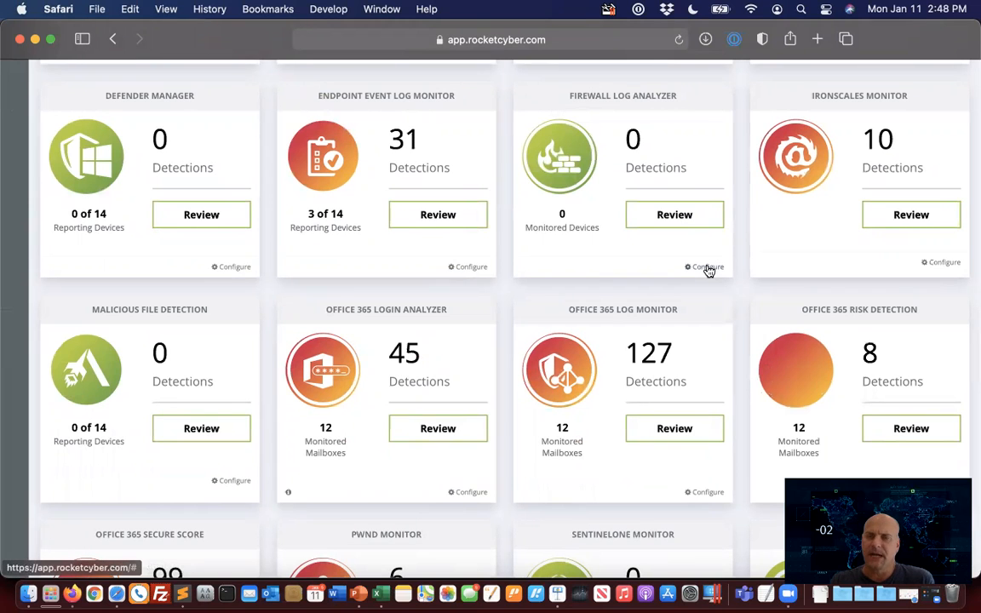
Step: Configure Firewall Log Analyzer with syslog server DESKTOP-NAQBEAE at 172.19.16.1 and create it
click(703, 266)
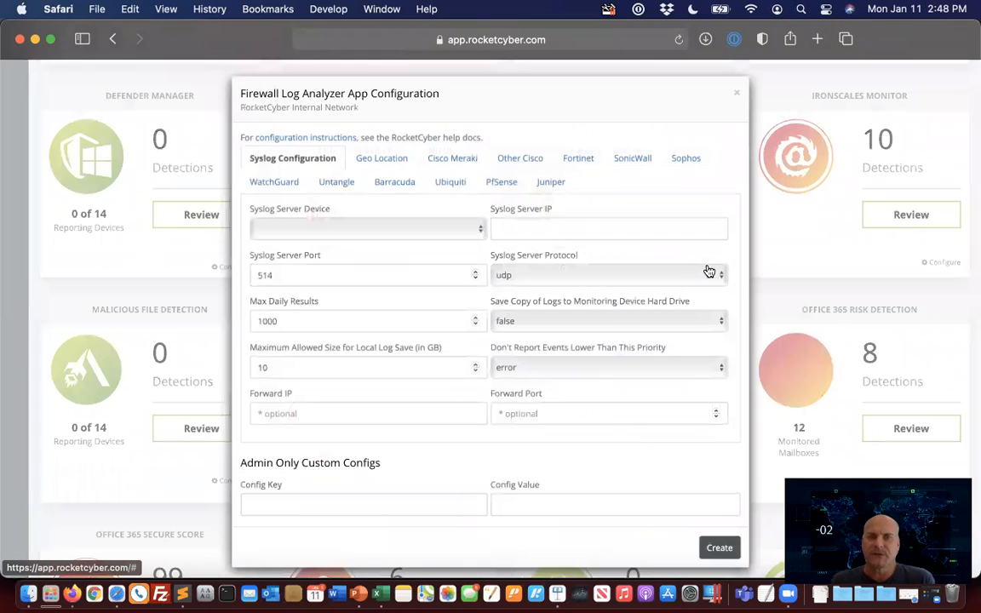
mouse_move(474, 230)
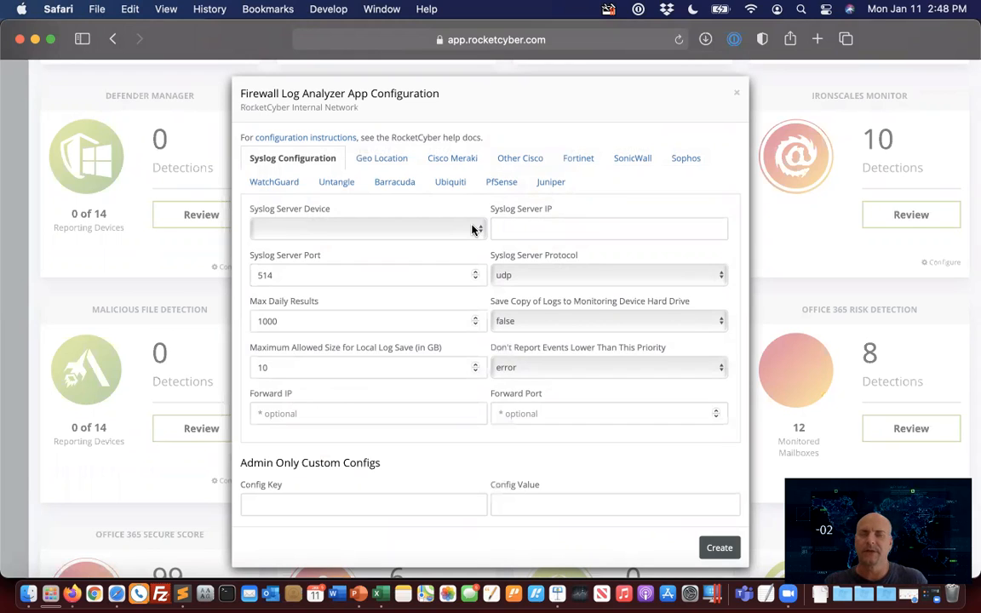
click(368, 228)
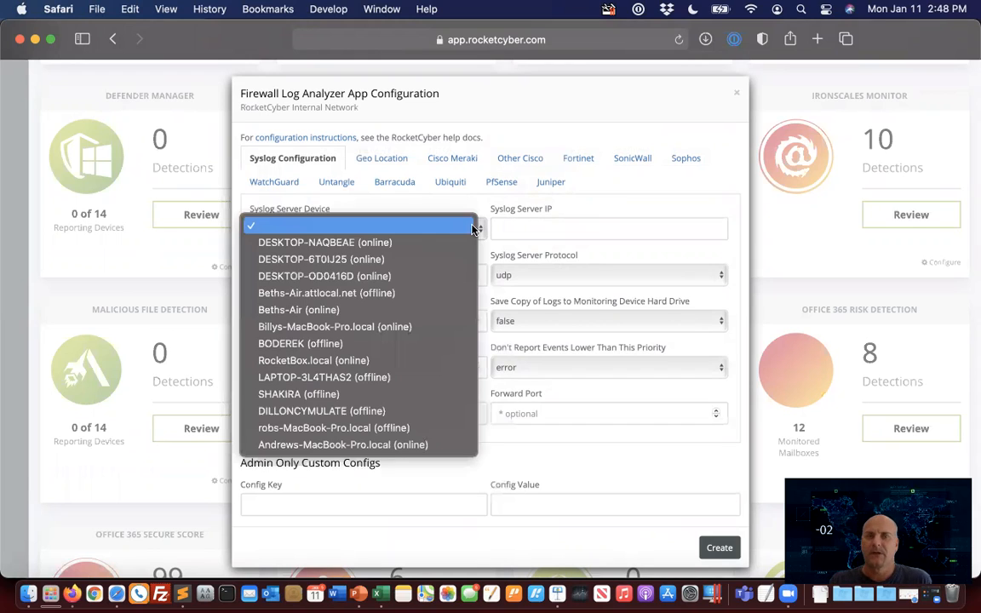
click(325, 242)
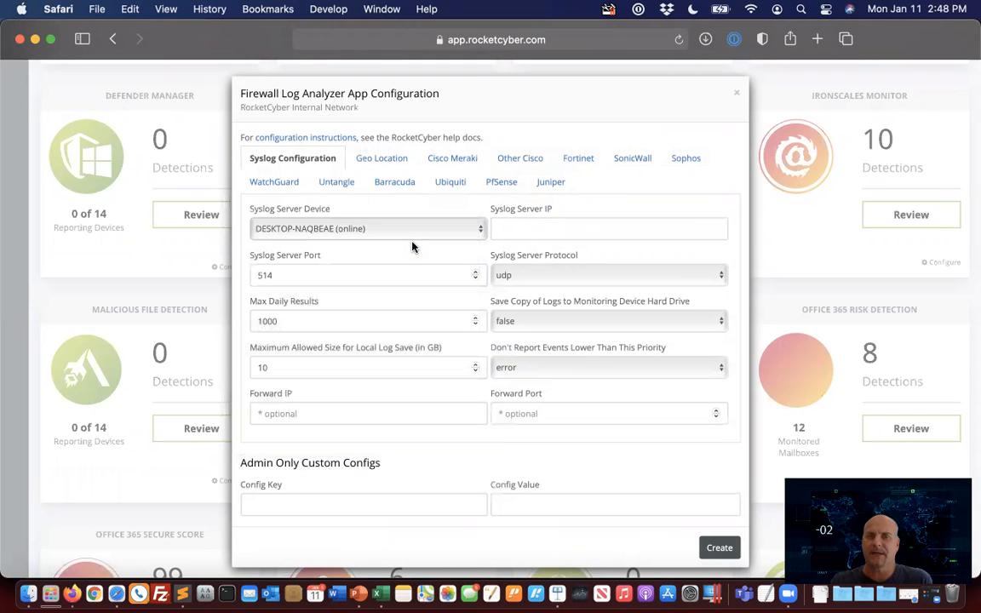
text(172.19.16.1)
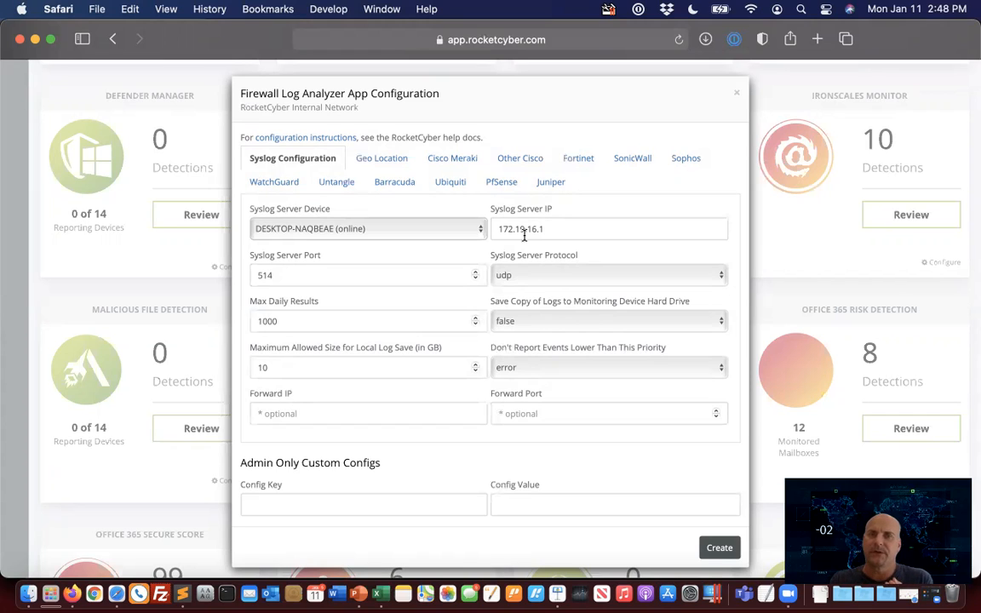
mouse_move(634, 200)
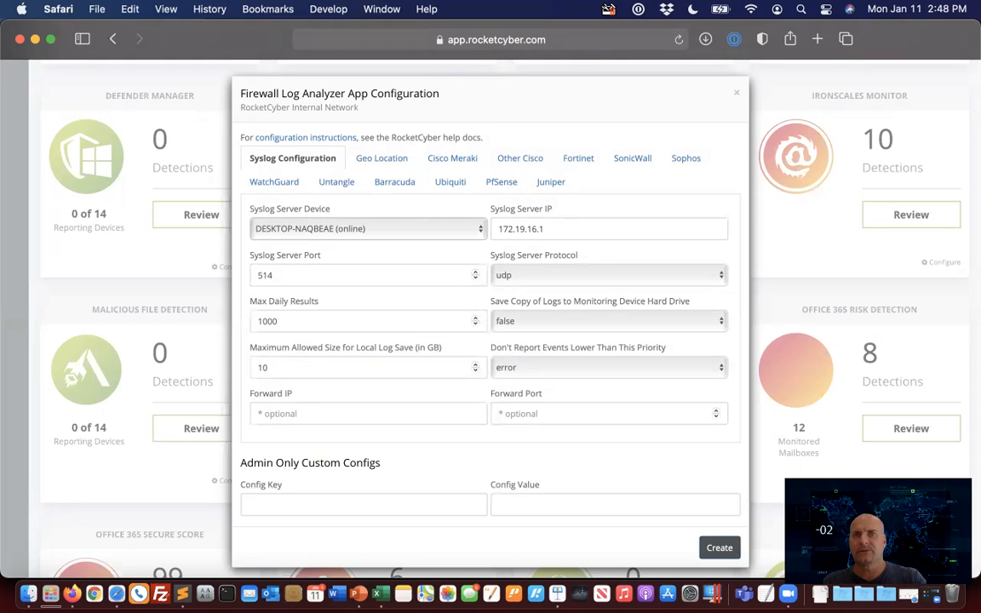
click(735, 92)
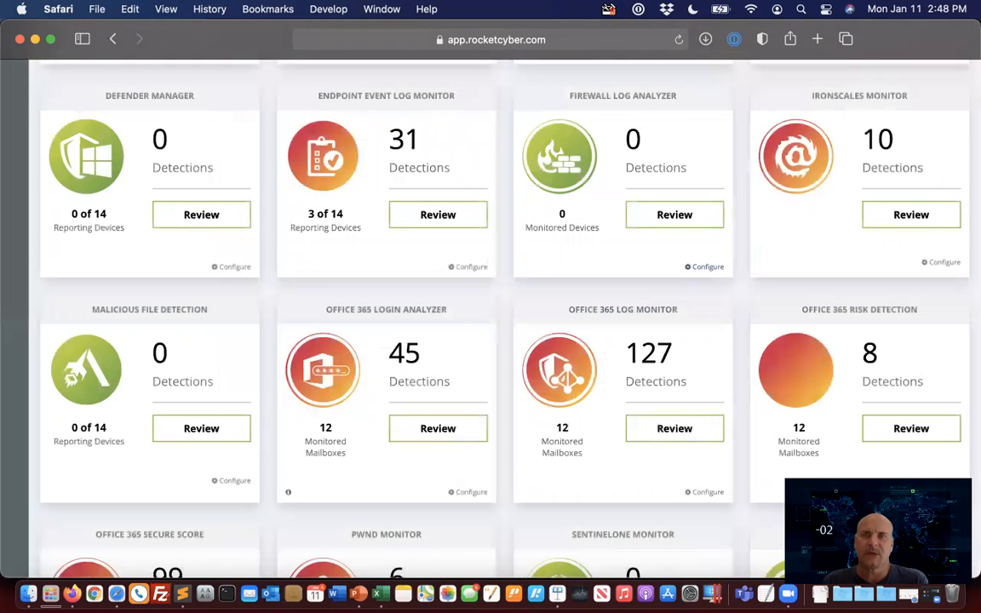